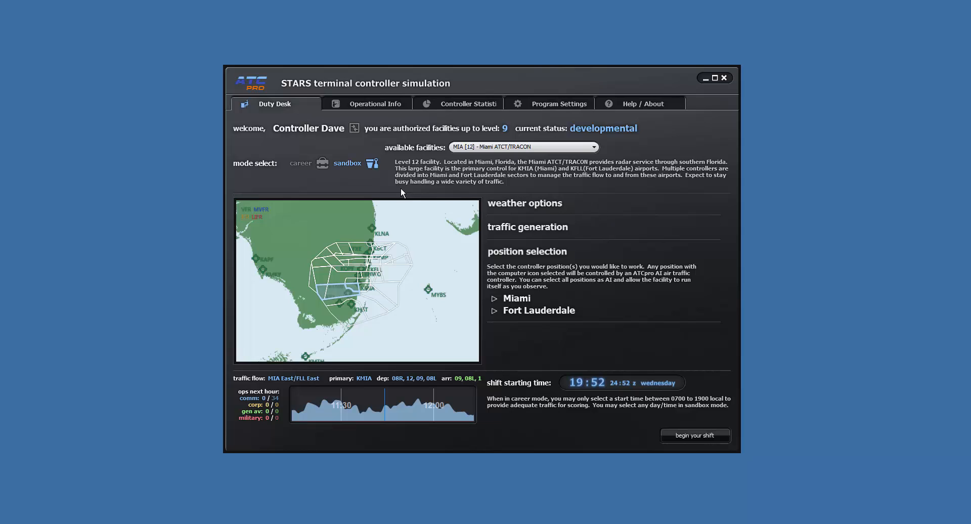
mouse_move(345, 183)
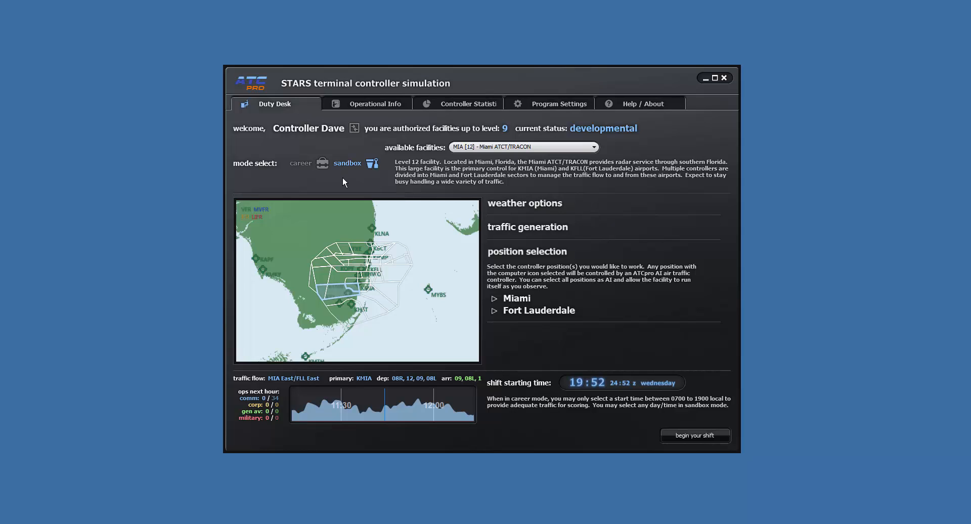
mouse_move(359, 182)
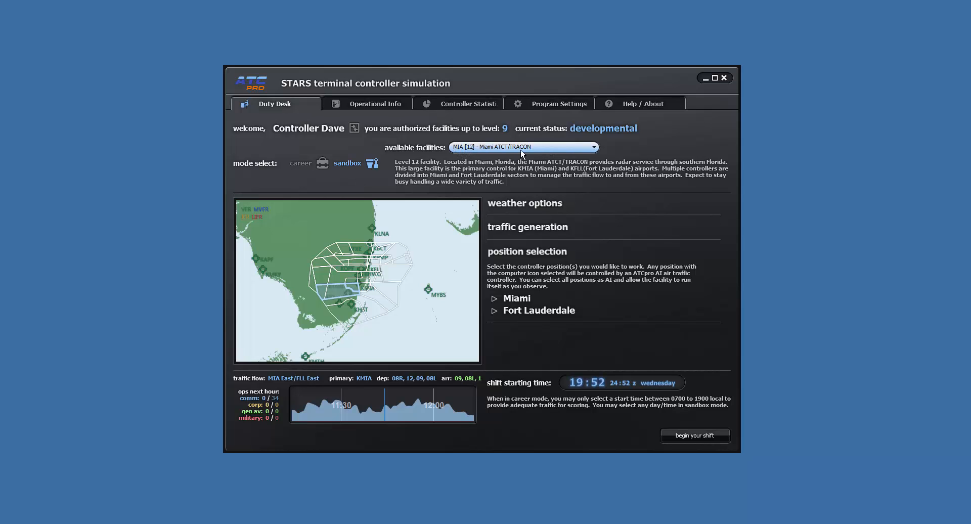
mouse_move(623, 149)
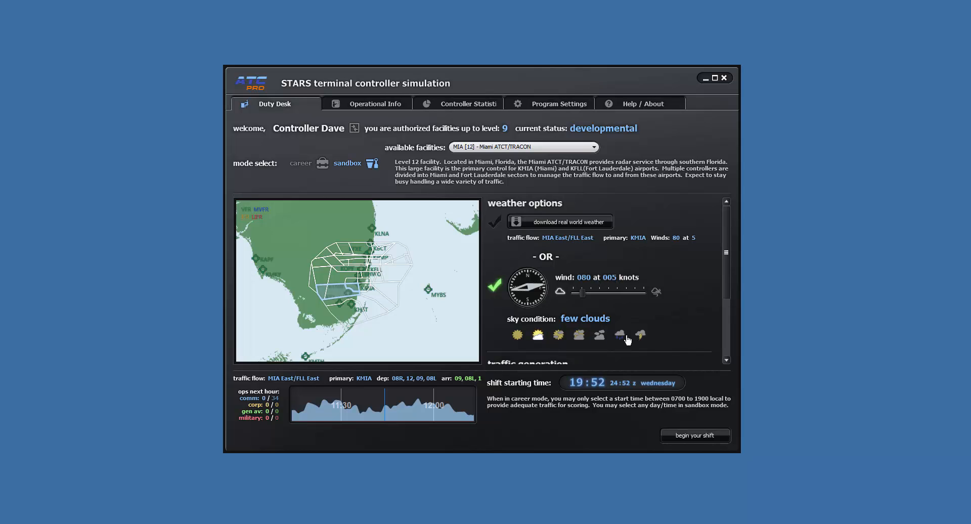
Set commercial arrivals traffic to 100% and all other traffic to 0%, then list Miami's positions.
scroll(down, 3)
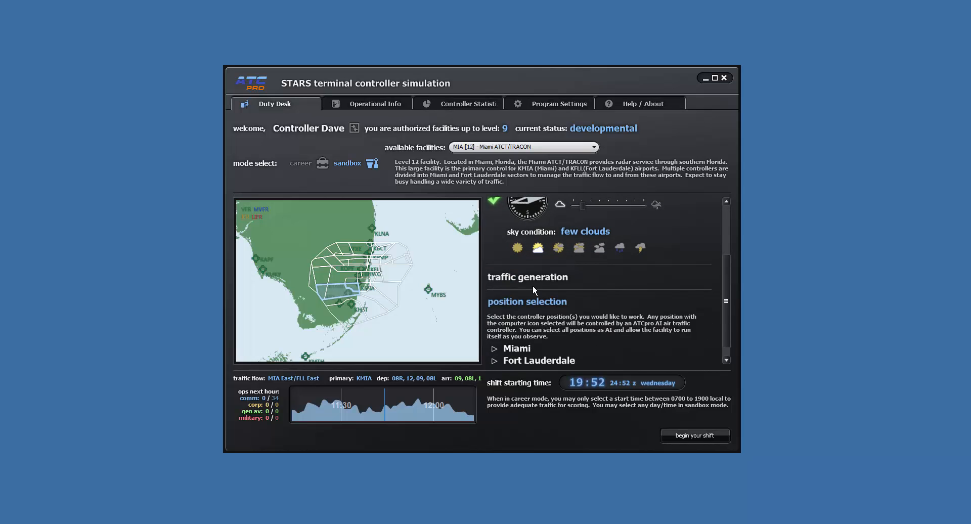
scroll(down, 3)
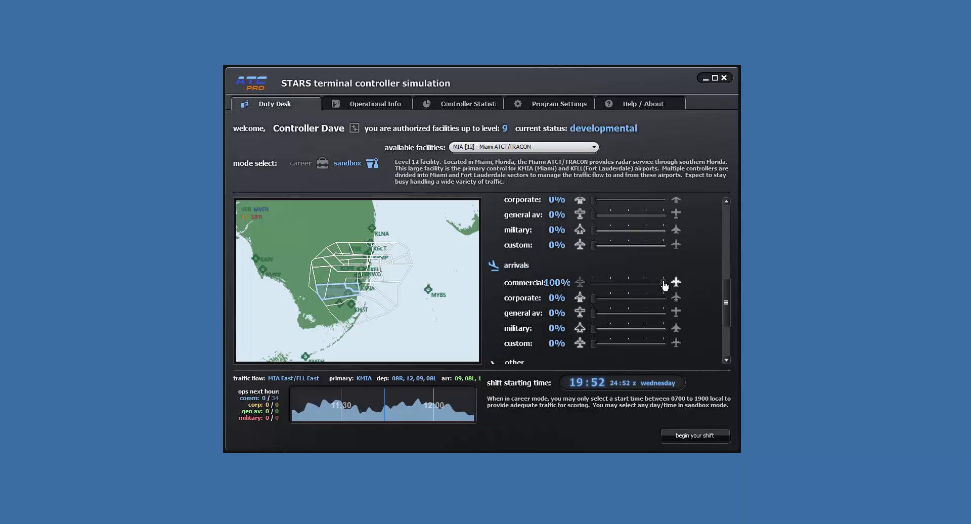
scroll(down, 3)
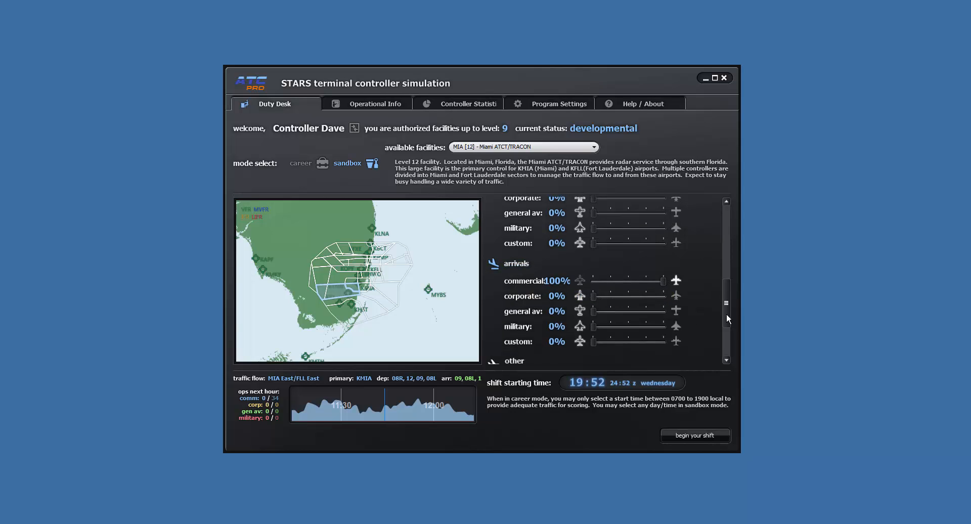
scroll(down, 3)
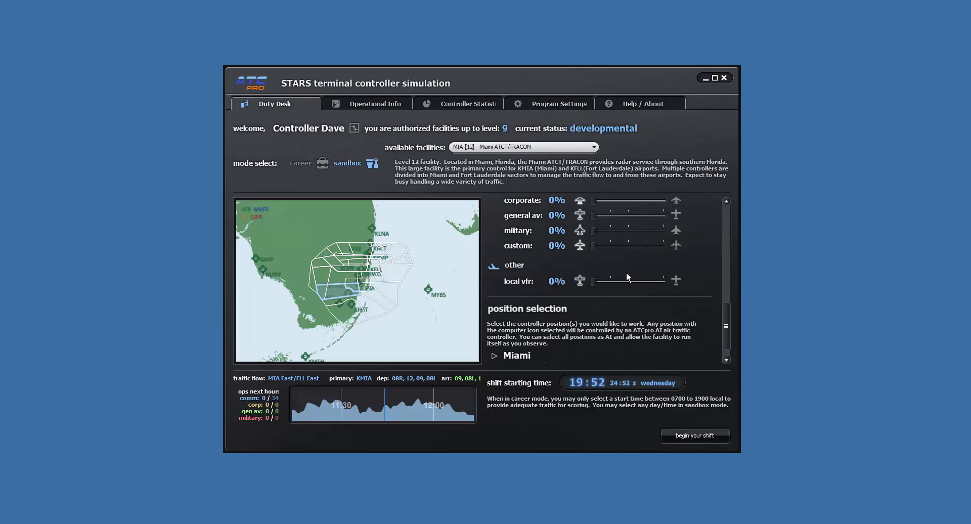
scroll(down, 3)
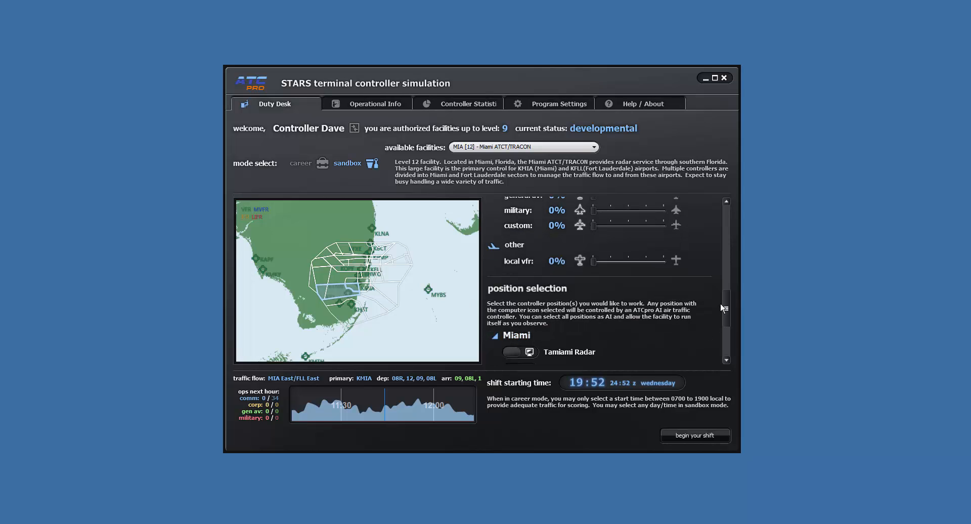
Take the South Final position yourself, leaving Tamiami Radar through North Final to the AI.
scroll(down, 3)
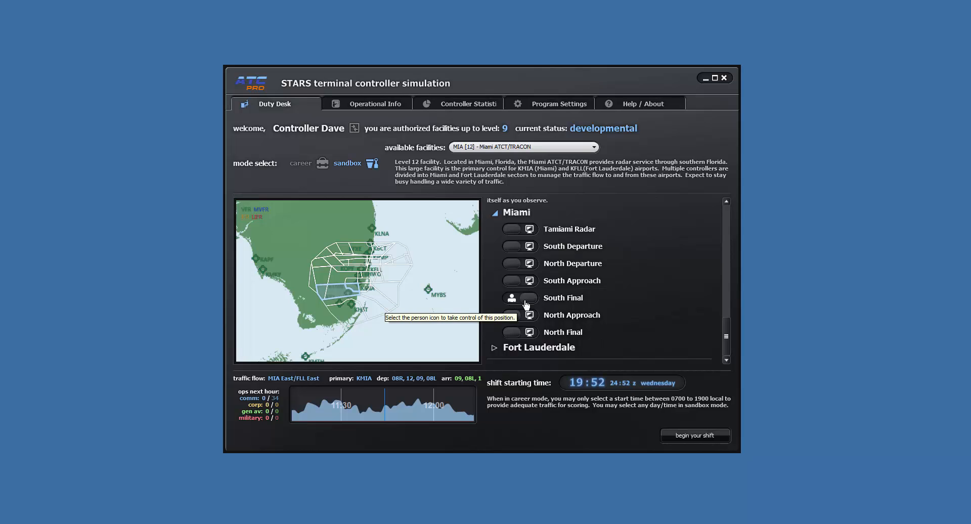
mouse_move(530, 239)
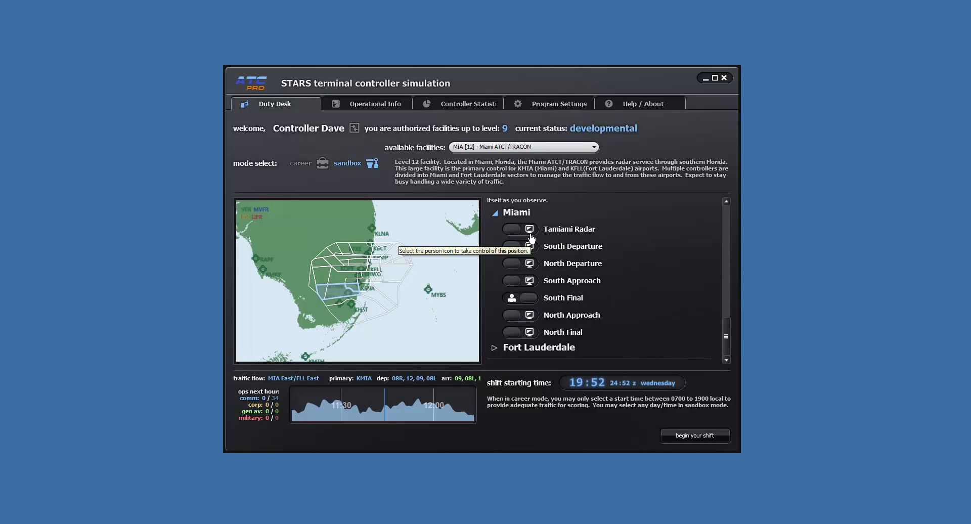
mouse_move(726, 334)
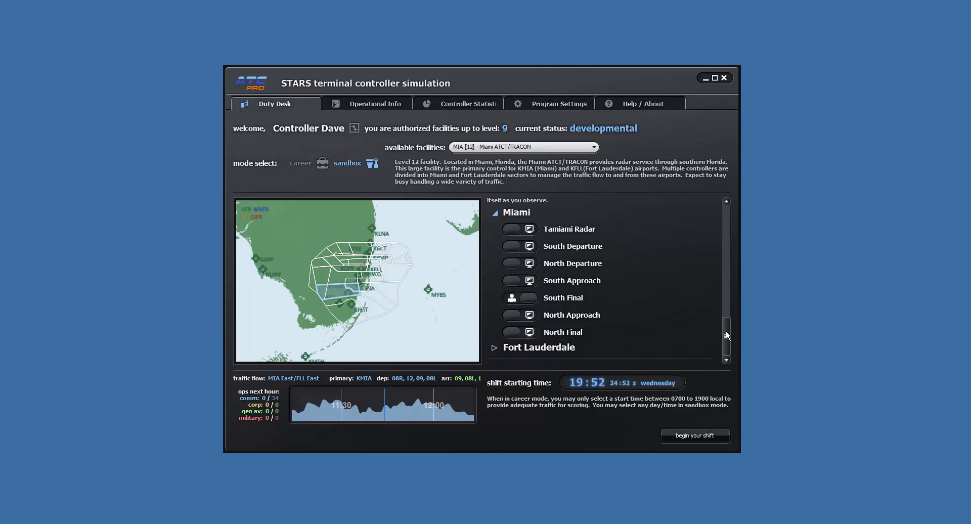
Choose the Saturday 11:44 start time from Previous Times and begin the shift.
scroll(down, 3)
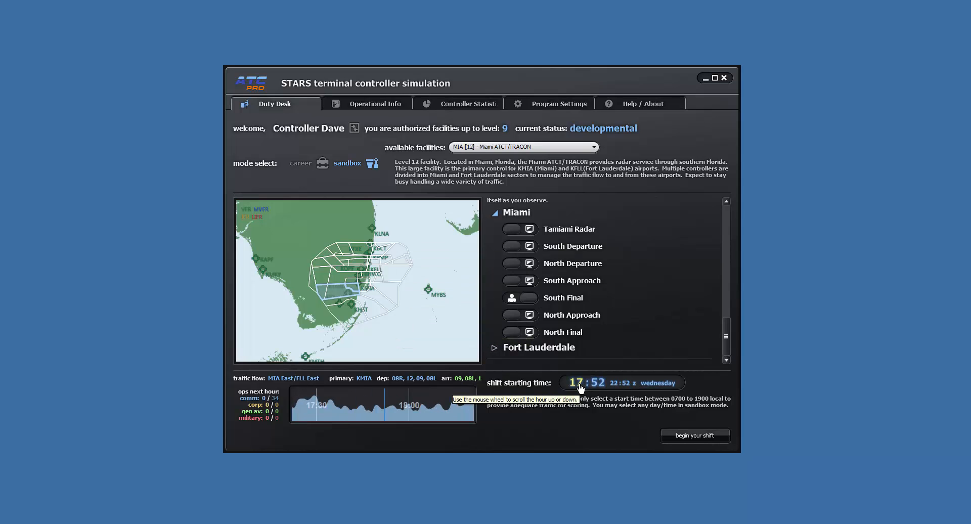
scroll(down, 3)
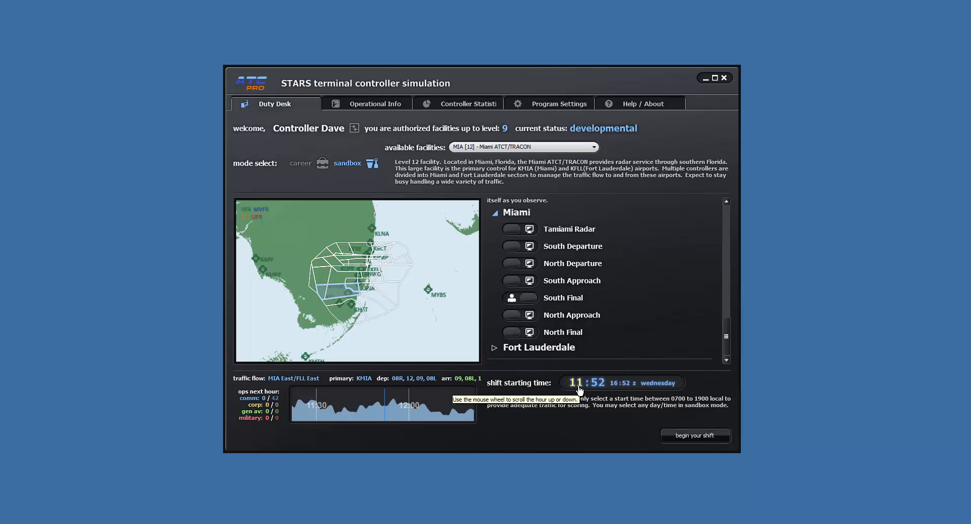
mouse_move(574, 389)
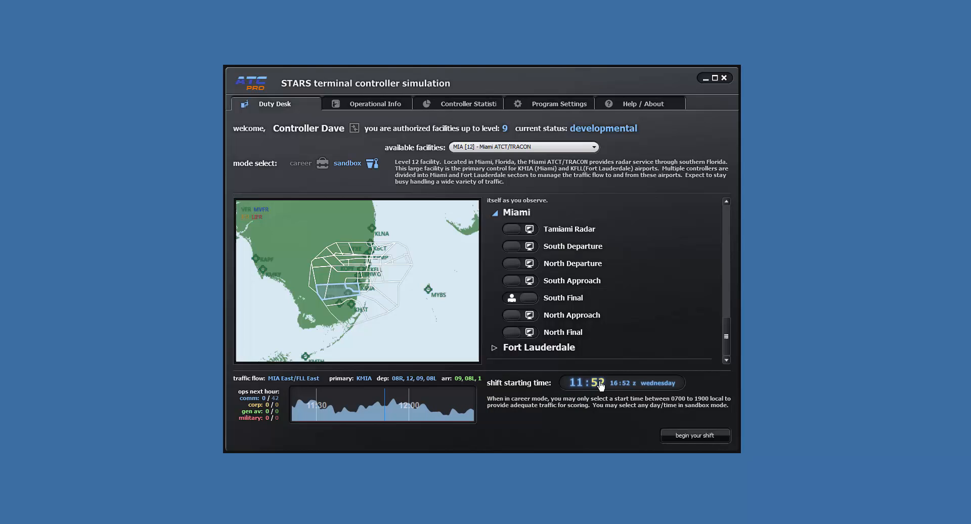
scroll(down, 3)
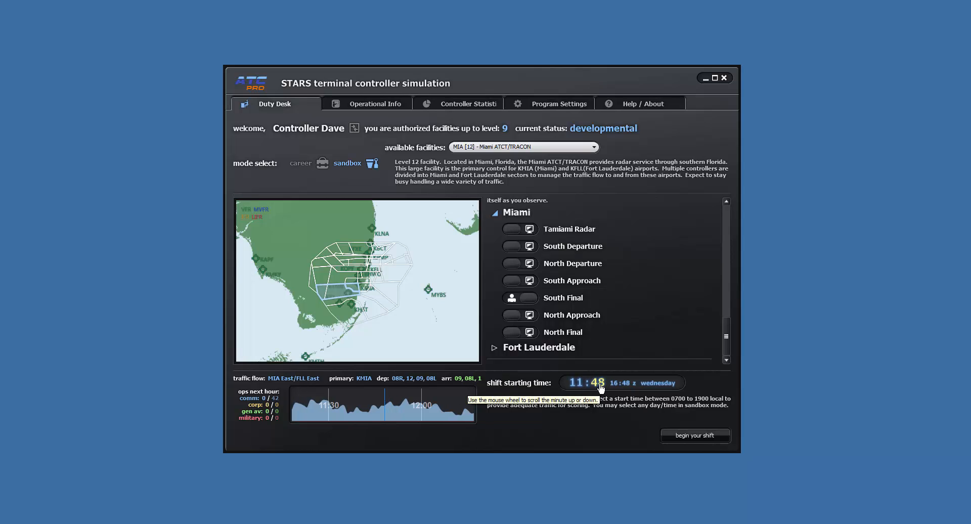
scroll(down, 3)
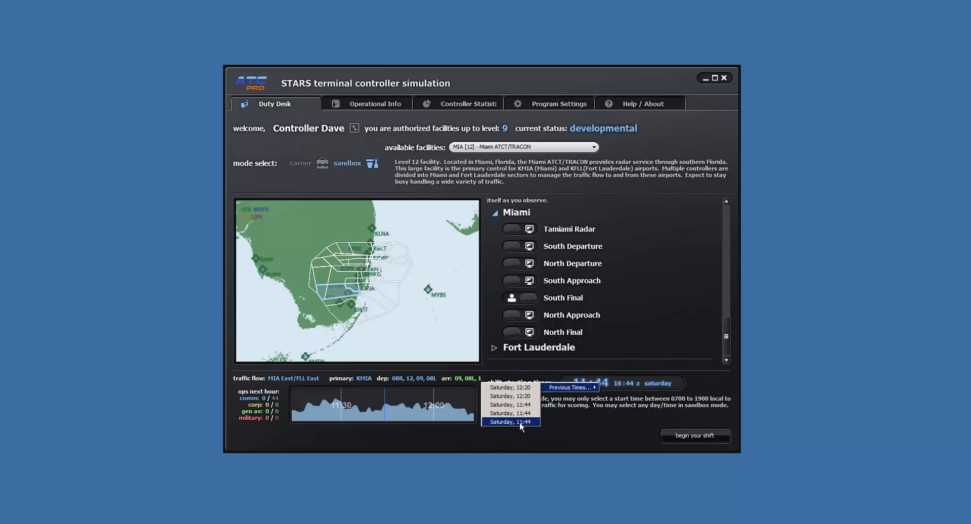
click(511, 421)
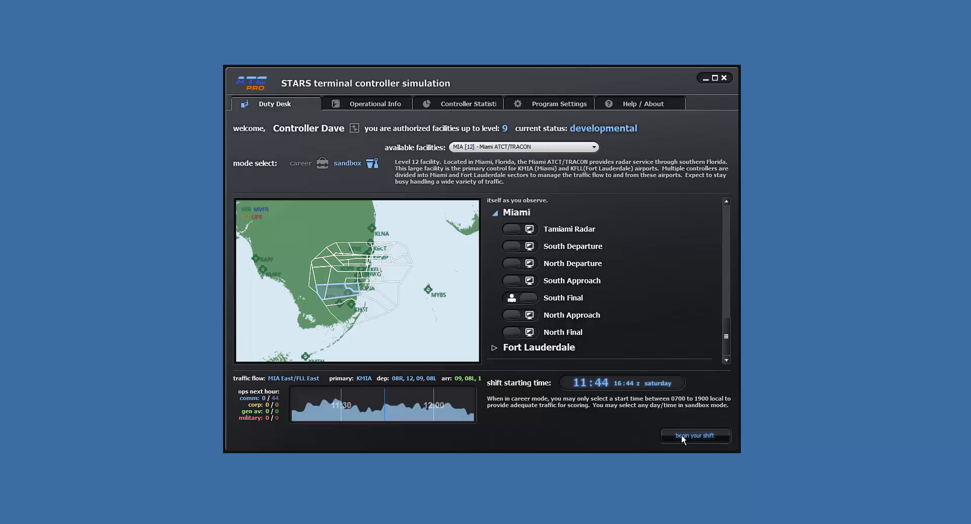
click(695, 435)
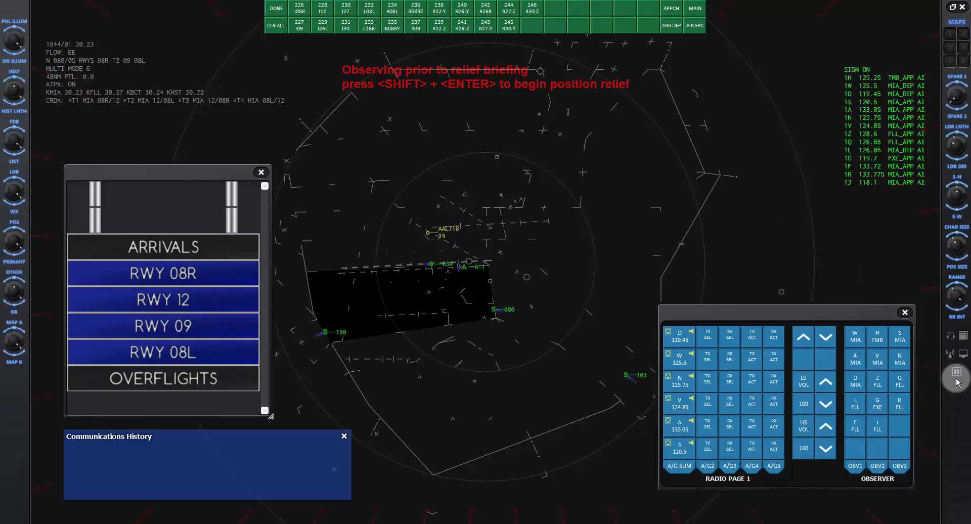
Pause the simulation, monitor an approach frequency, close the radio panel, and move the arrivals list aside.
click(957, 378)
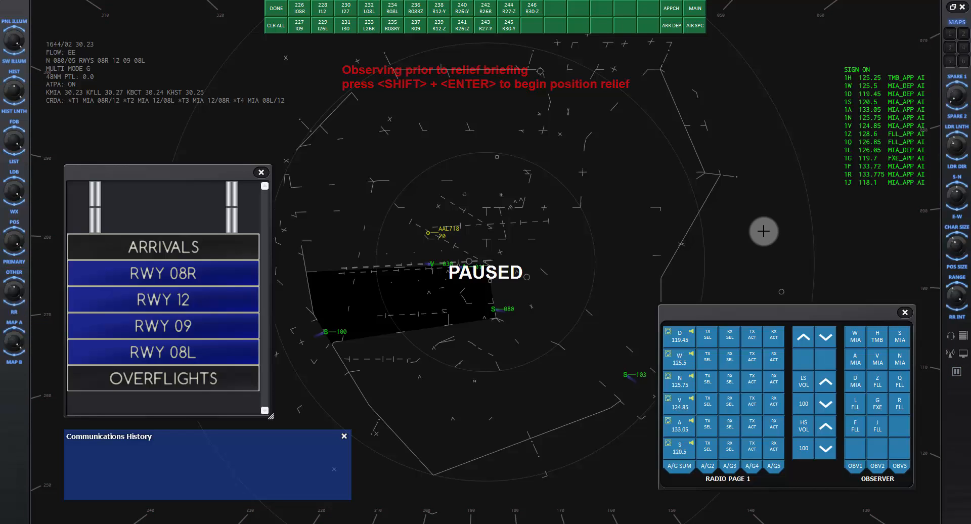
mouse_move(726, 247)
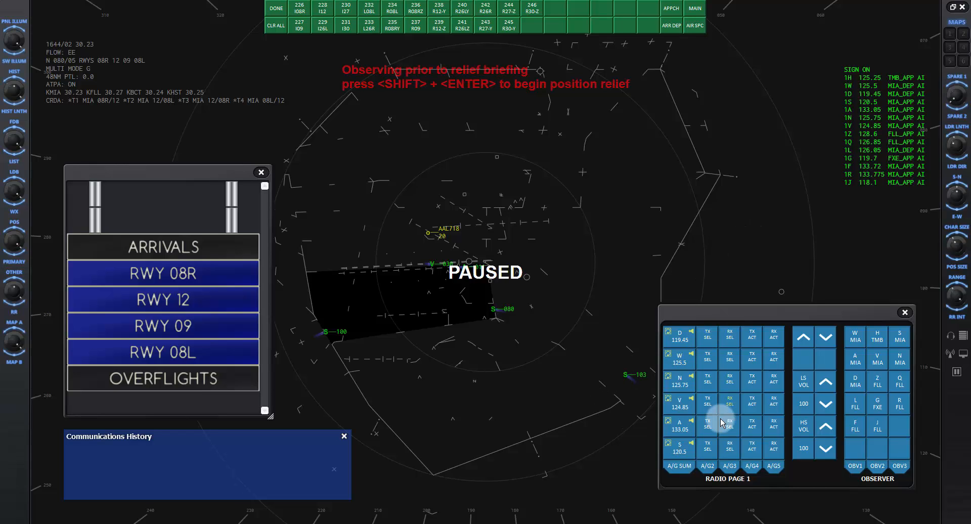
click(707, 425)
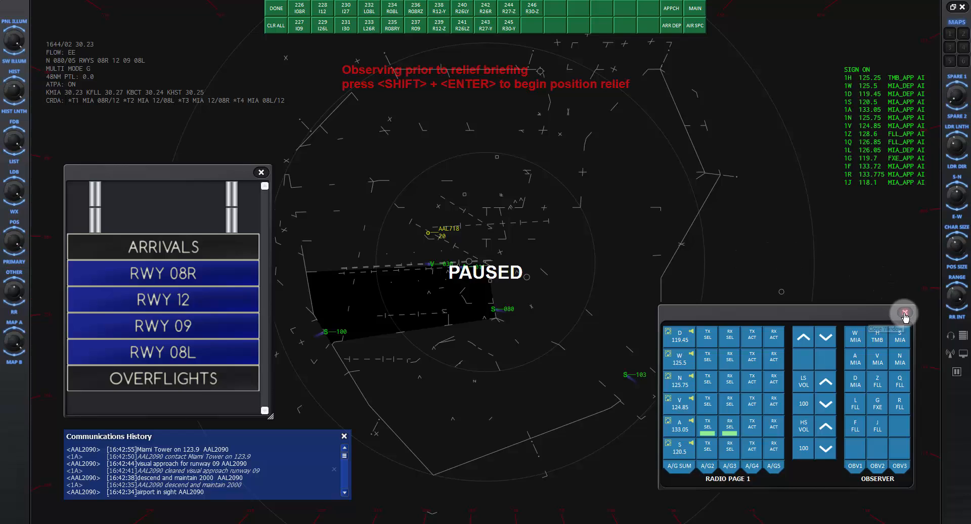
click(904, 313)
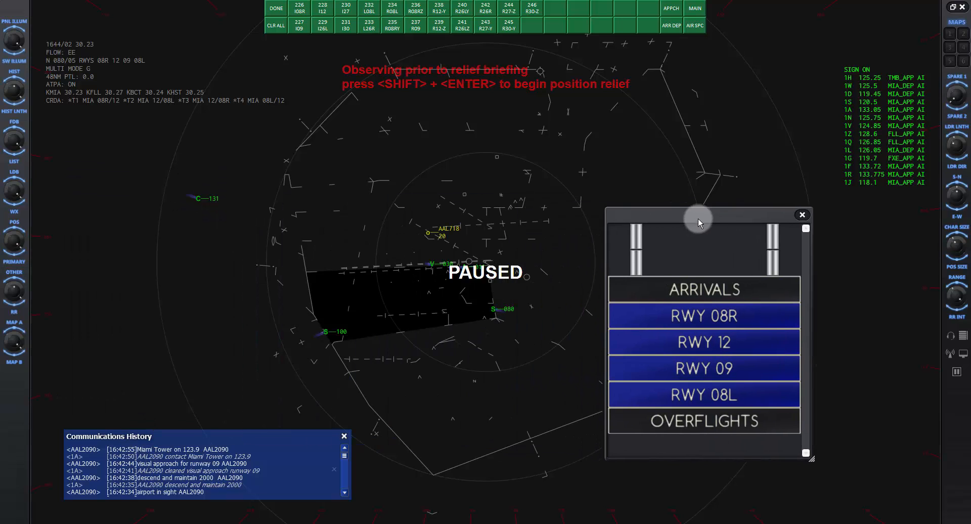
drag(698, 221, 799, 248)
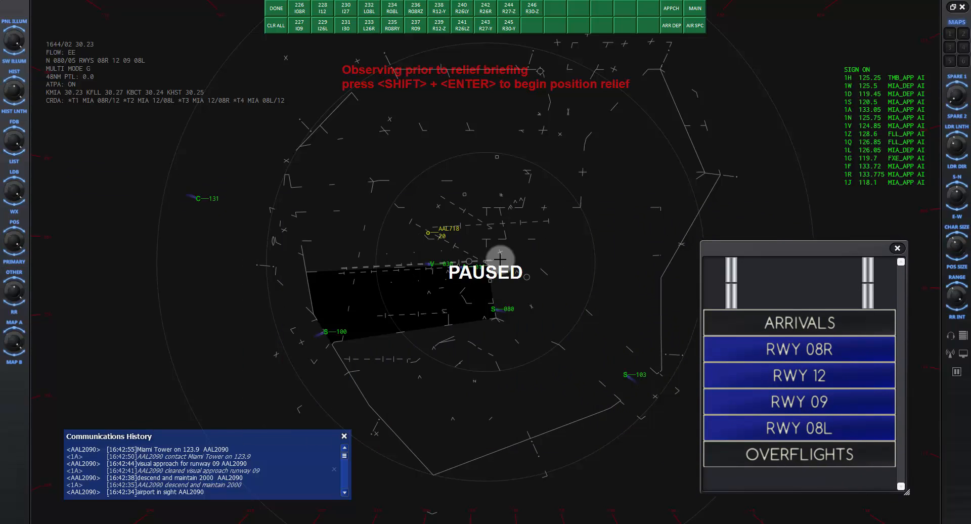
mouse_move(540, 418)
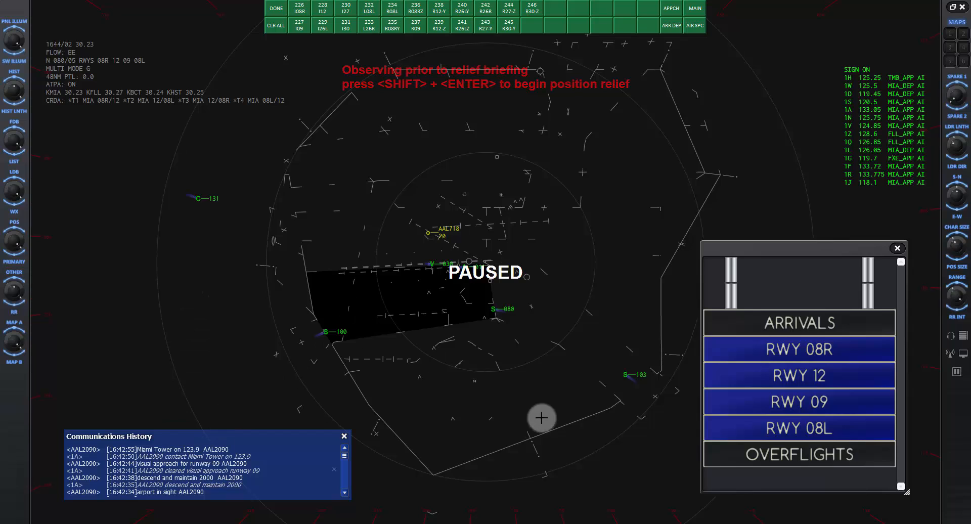
mouse_move(472, 143)
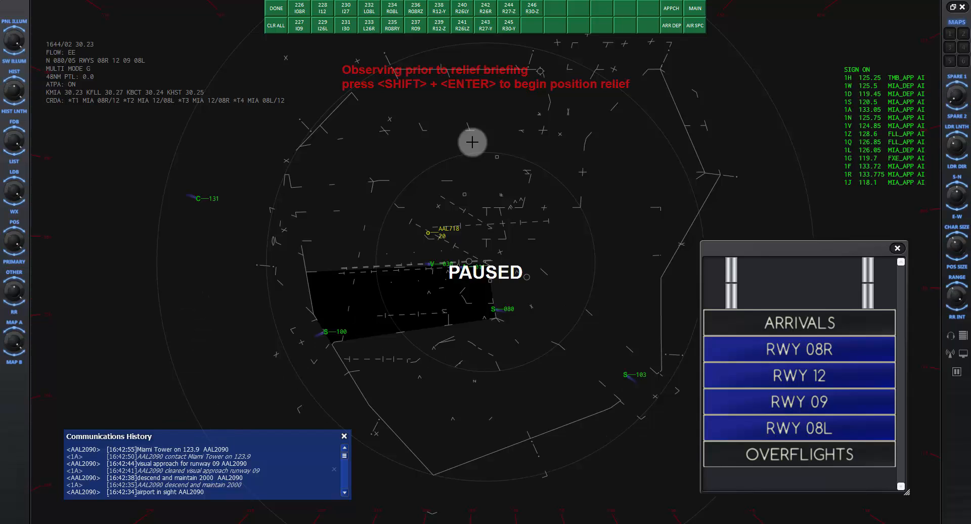
Leave the video map list, set a 30-mile scope range, and start moving the display centre.
click(276, 9)
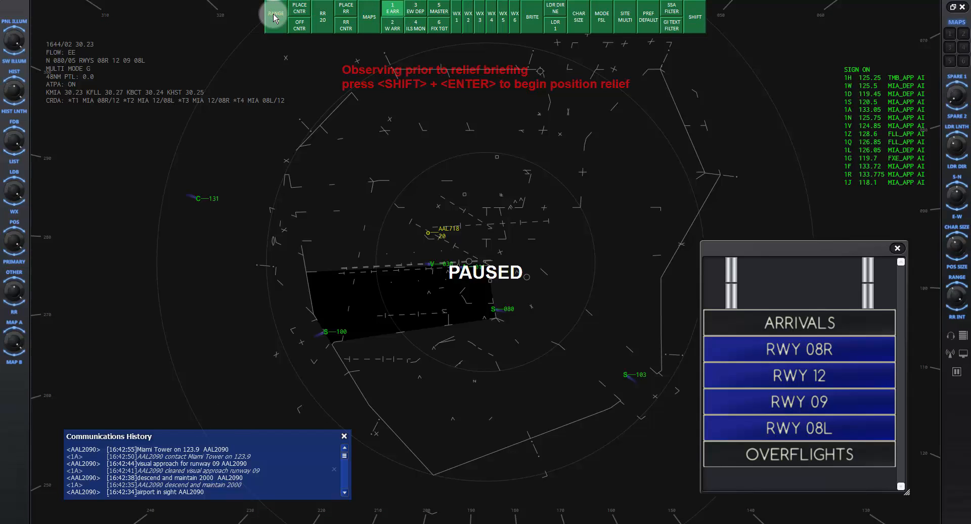
click(275, 14)
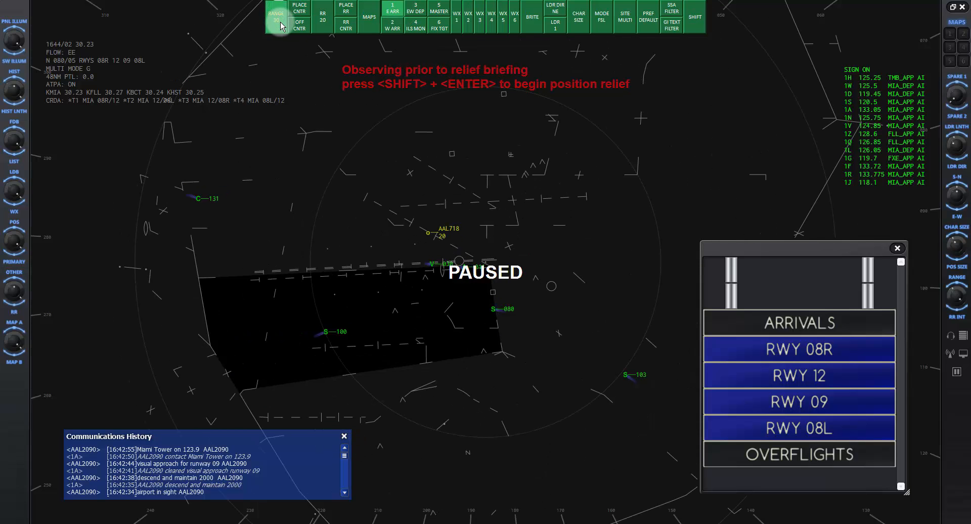
click(276, 14)
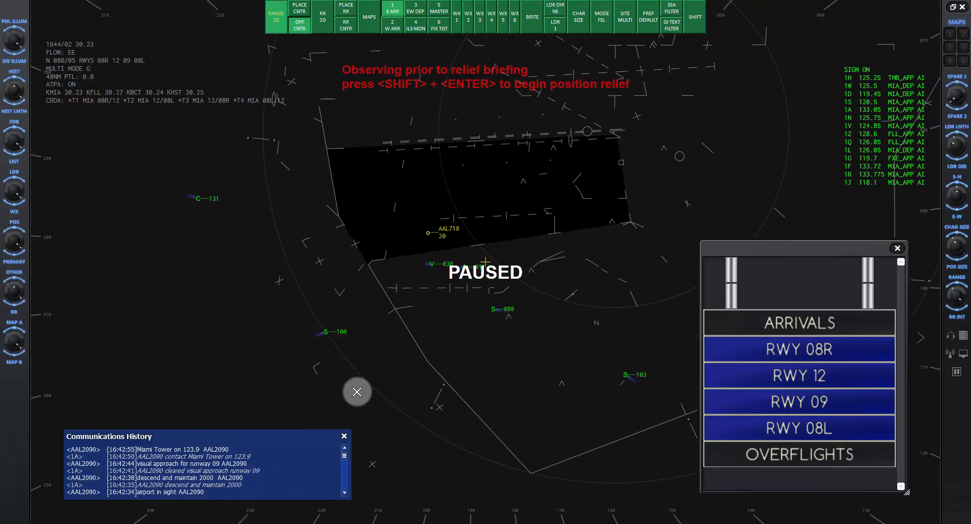
mouse_move(335, 113)
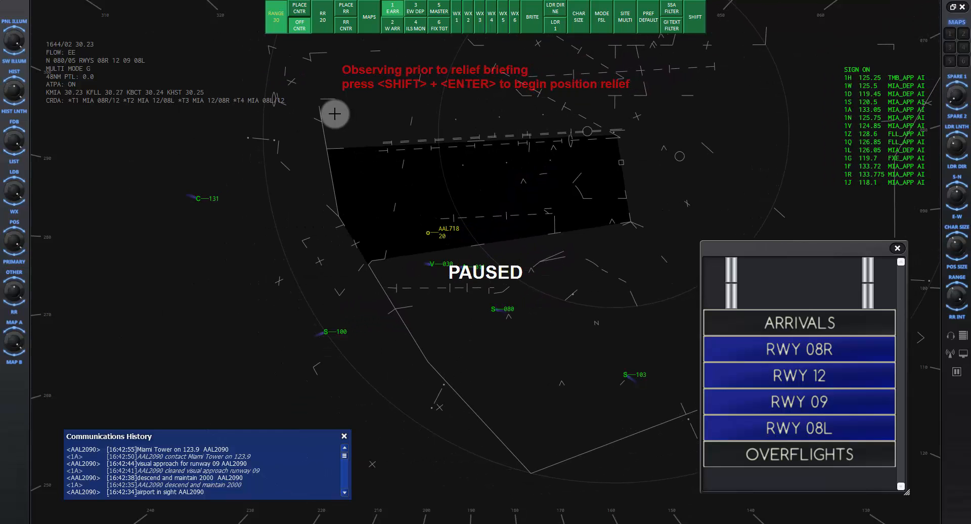
Overlay the video map showing GRITT, VKZ and the SFC-30 boundary, then return to the main DCB.
click(369, 19)
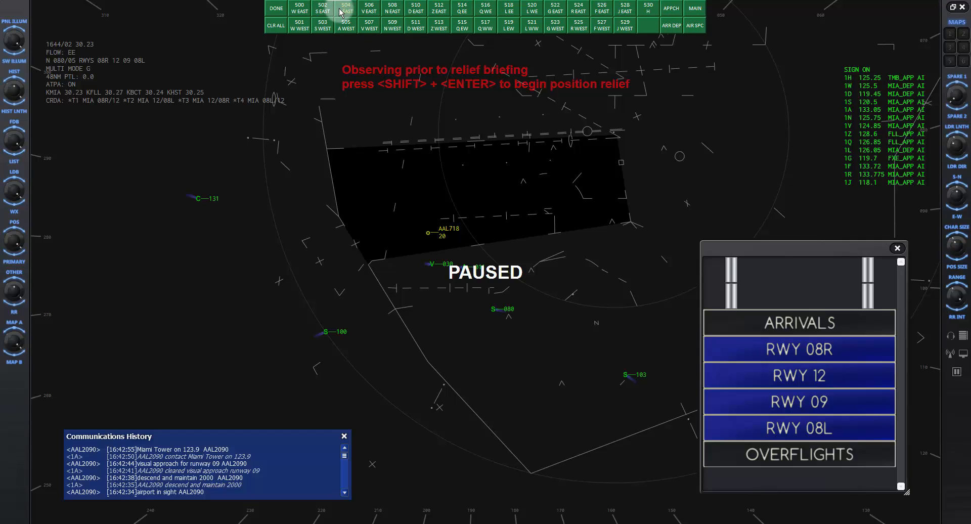
click(530, 25)
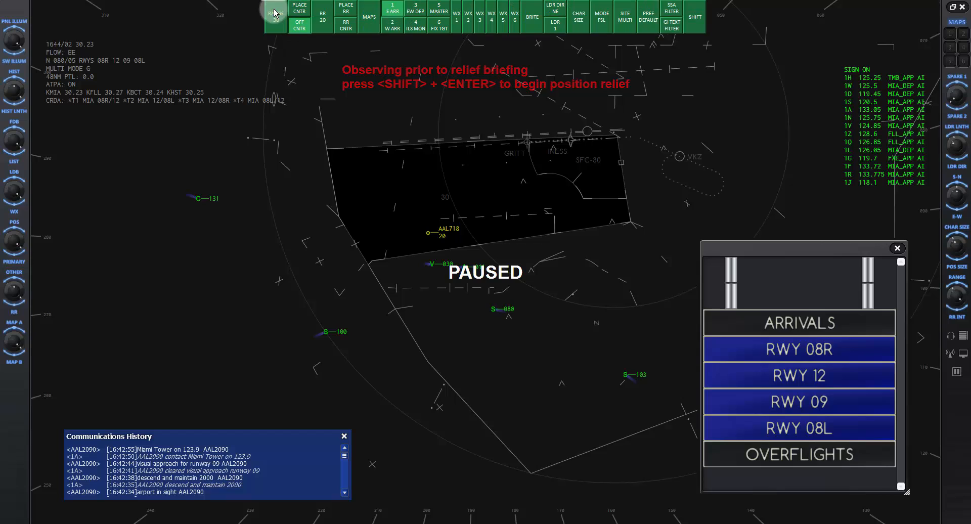
click(275, 14)
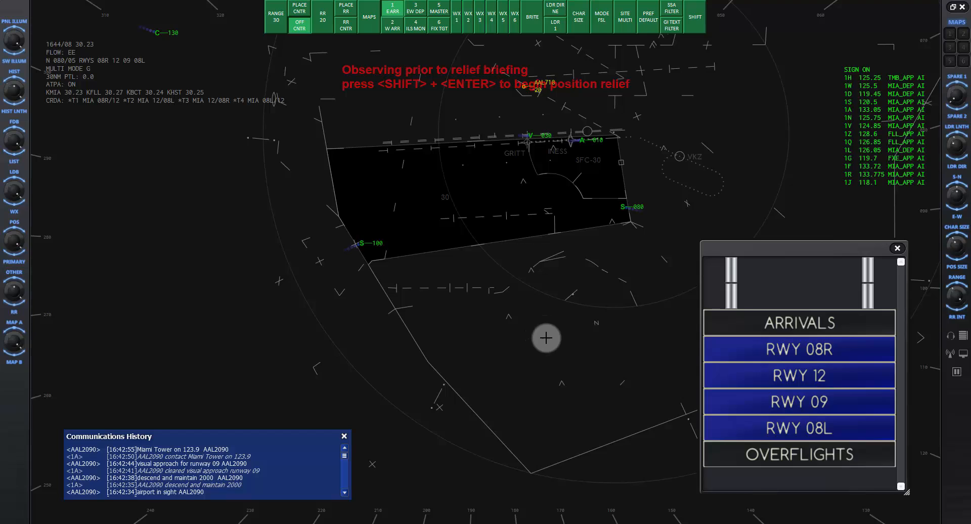
mouse_move(513, 338)
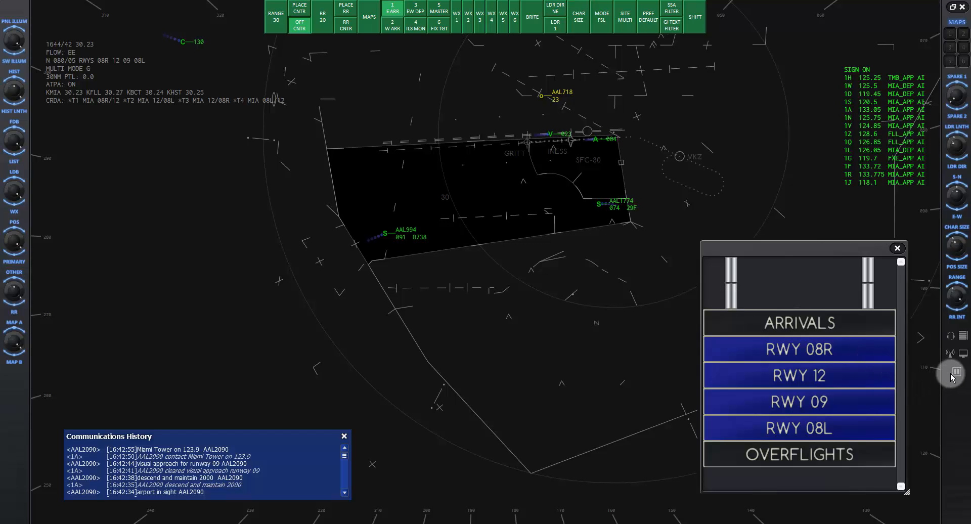
click(952, 372)
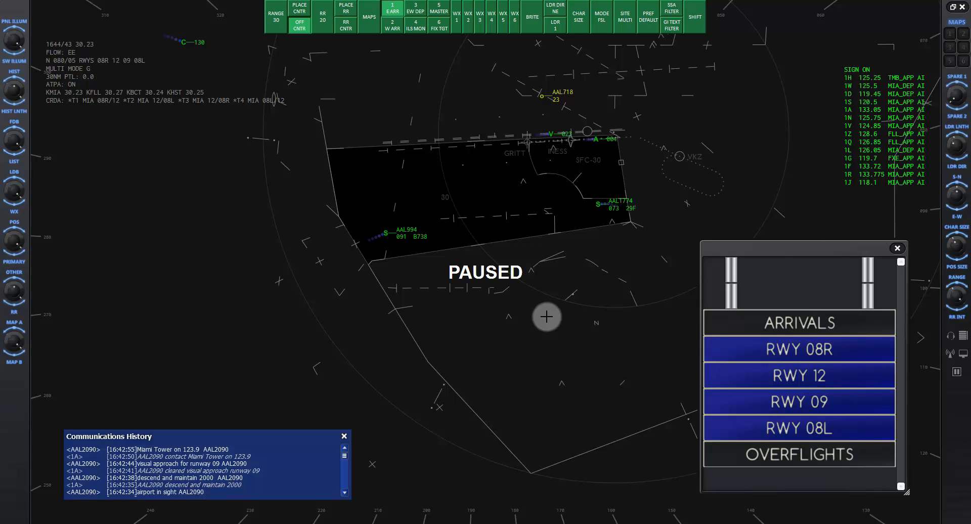
mouse_move(601, 265)
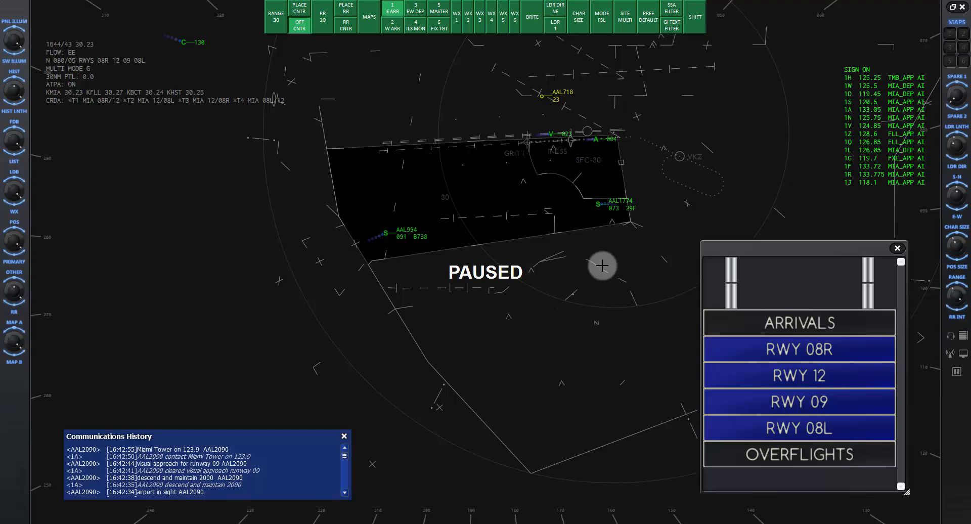
mouse_move(618, 253)
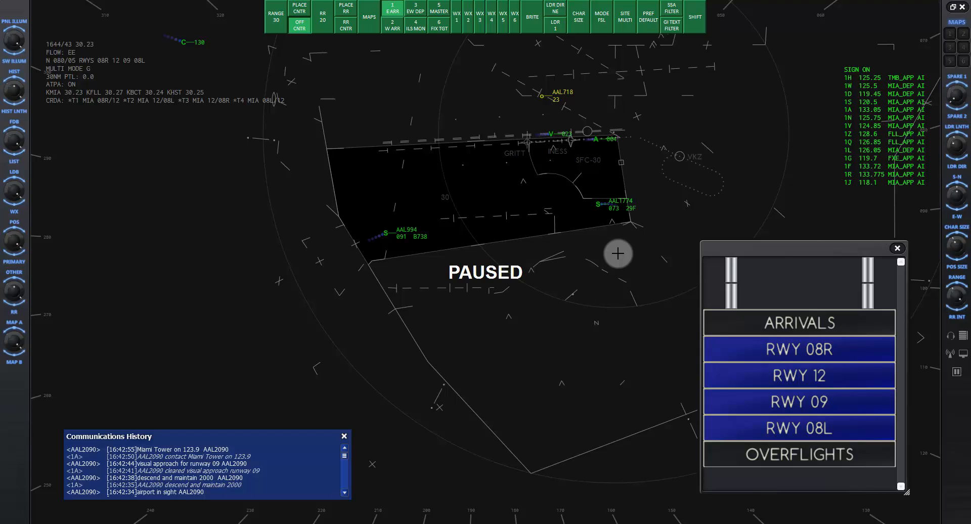
mouse_move(627, 261)
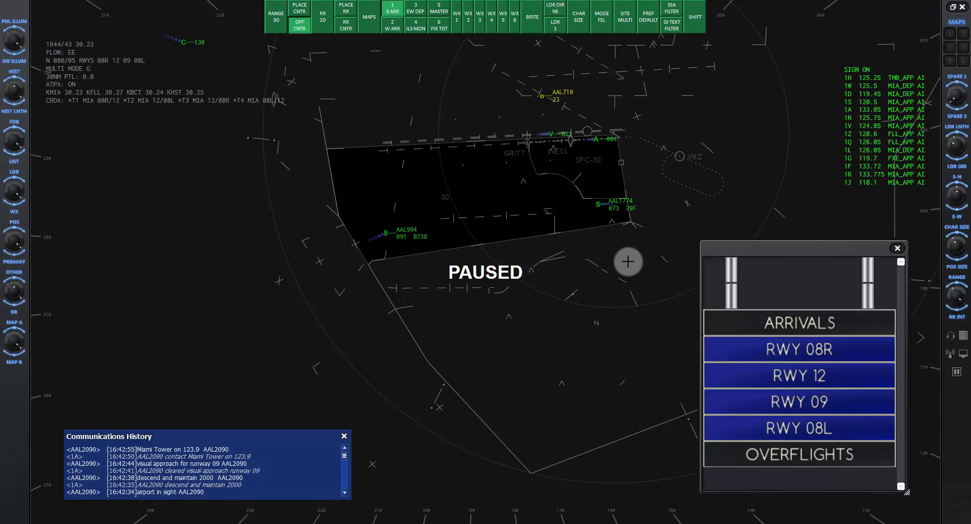
mouse_move(583, 265)
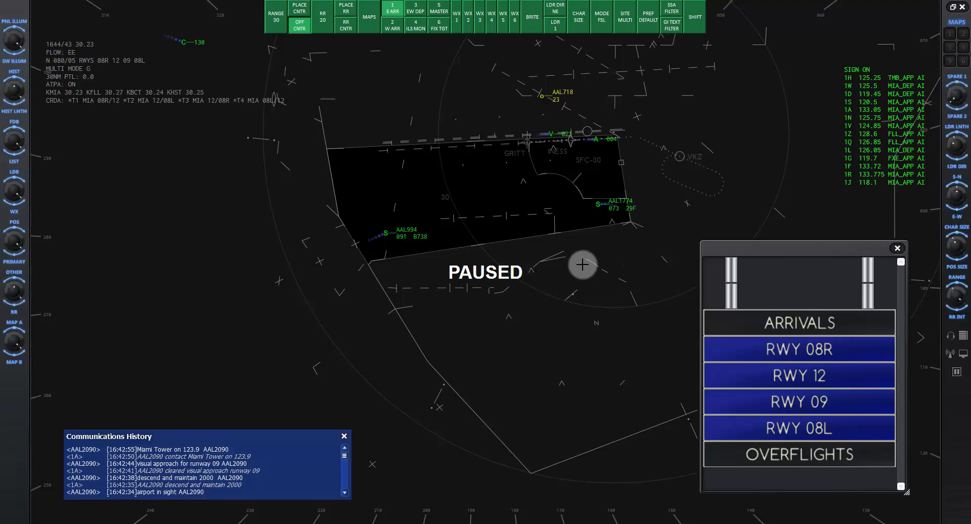
mouse_move(558, 260)
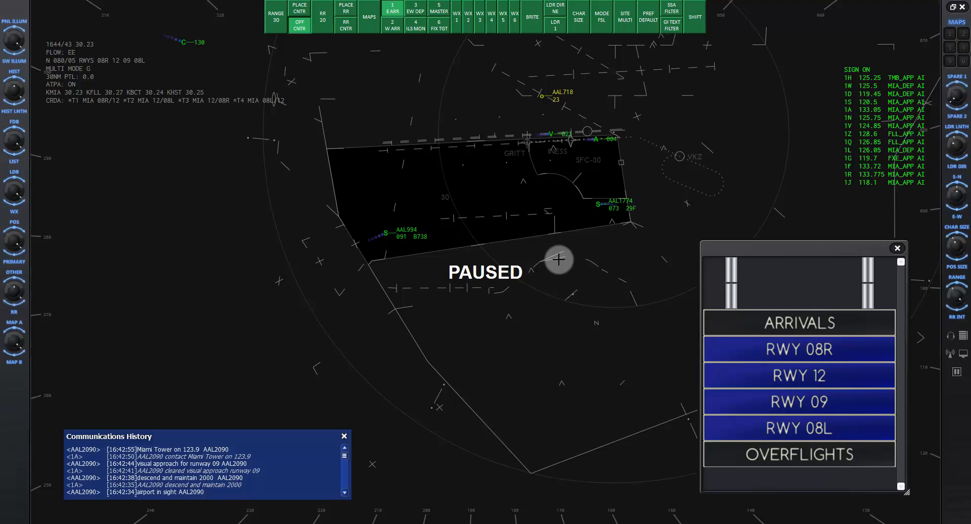
mouse_move(551, 256)
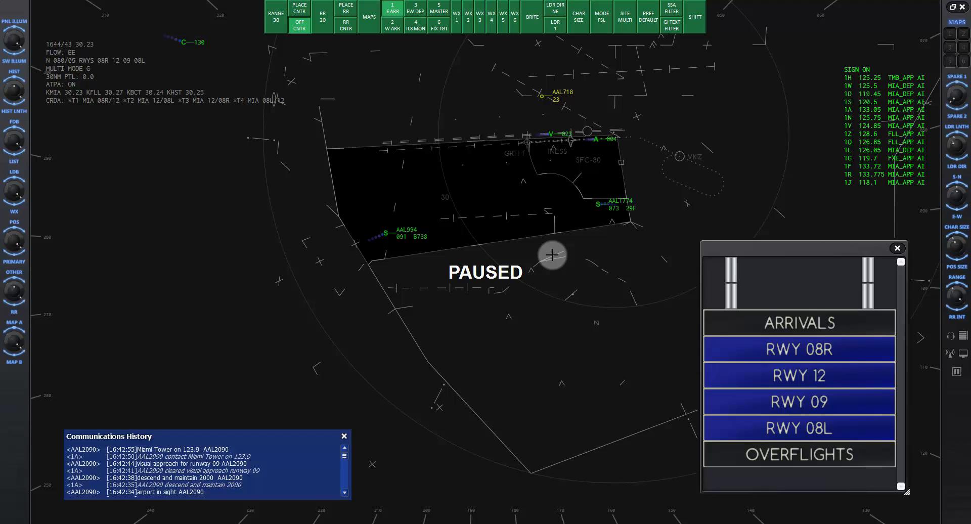
mouse_move(605, 253)
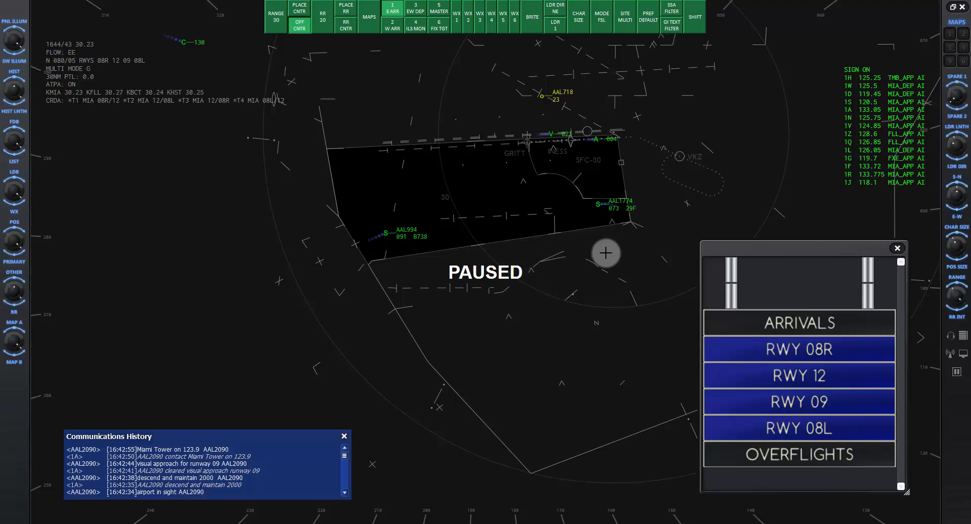
mouse_move(515, 245)
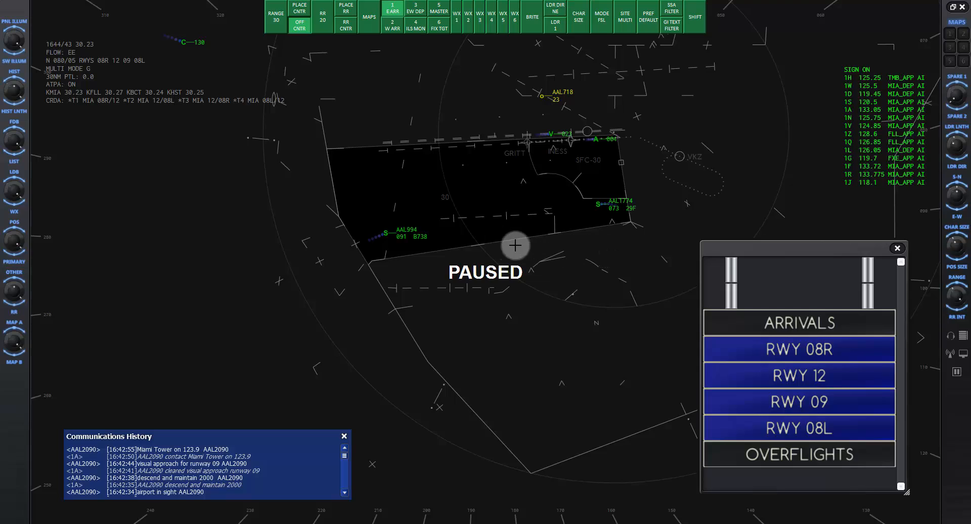
mouse_move(551, 250)
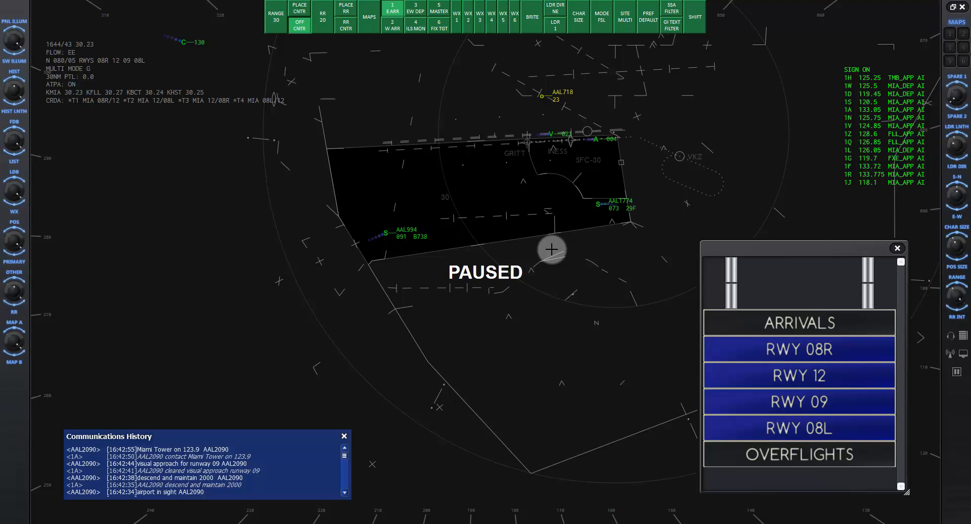
mouse_move(588, 248)
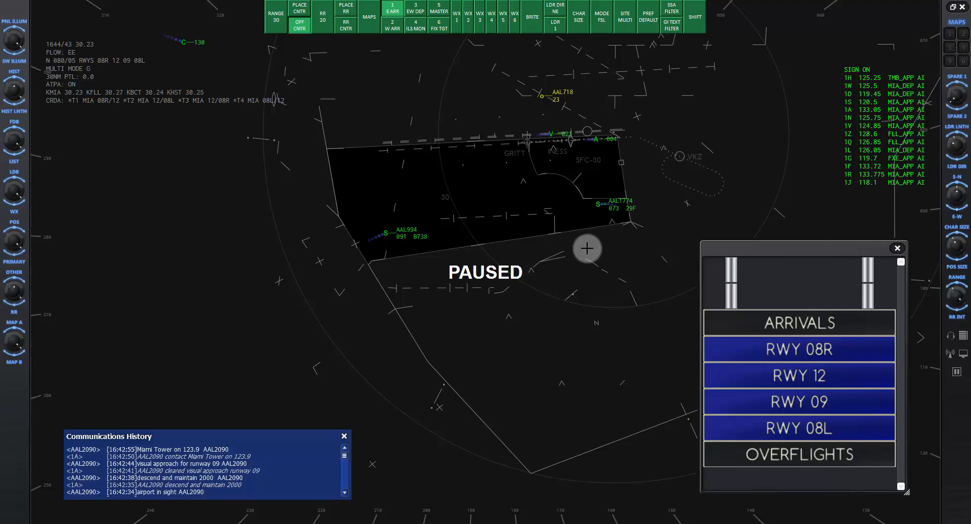
mouse_move(596, 251)
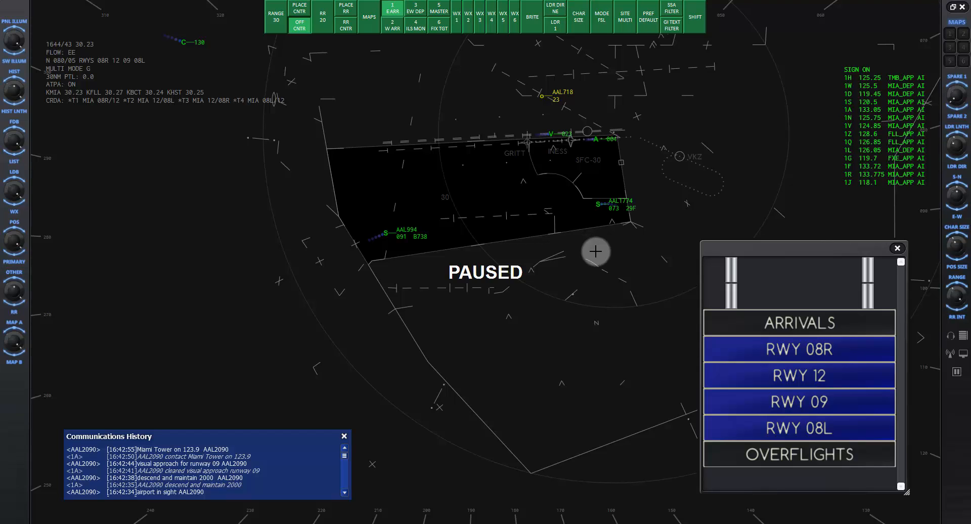
mouse_move(463, 243)
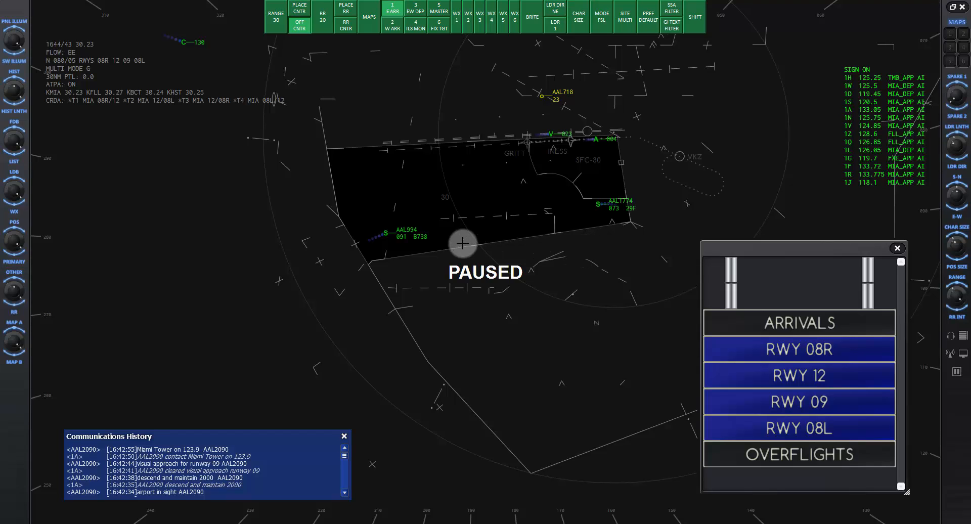
mouse_move(383, 220)
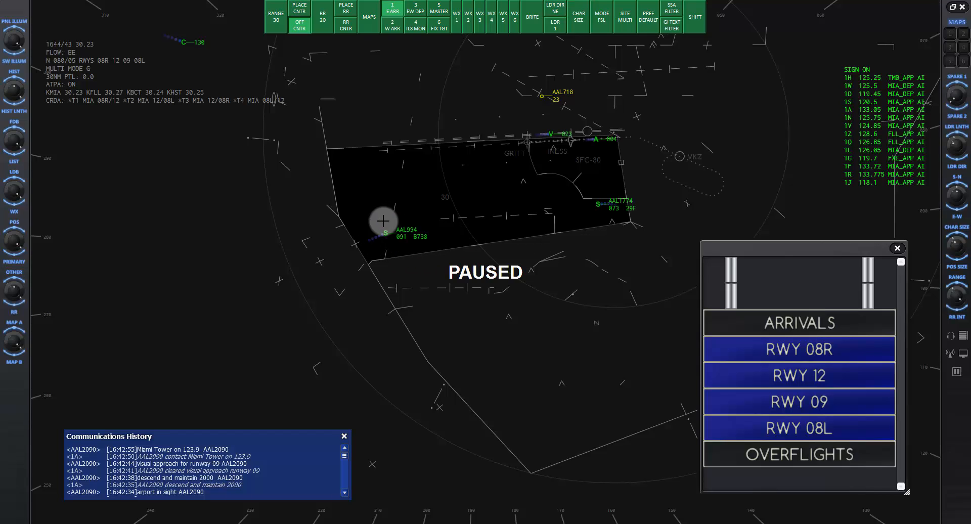
mouse_move(559, 182)
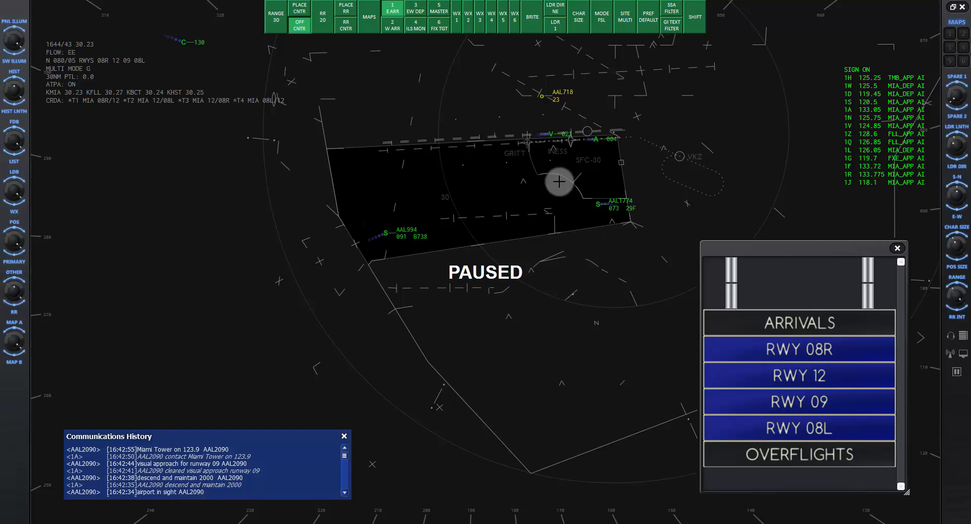
mouse_move(585, 140)
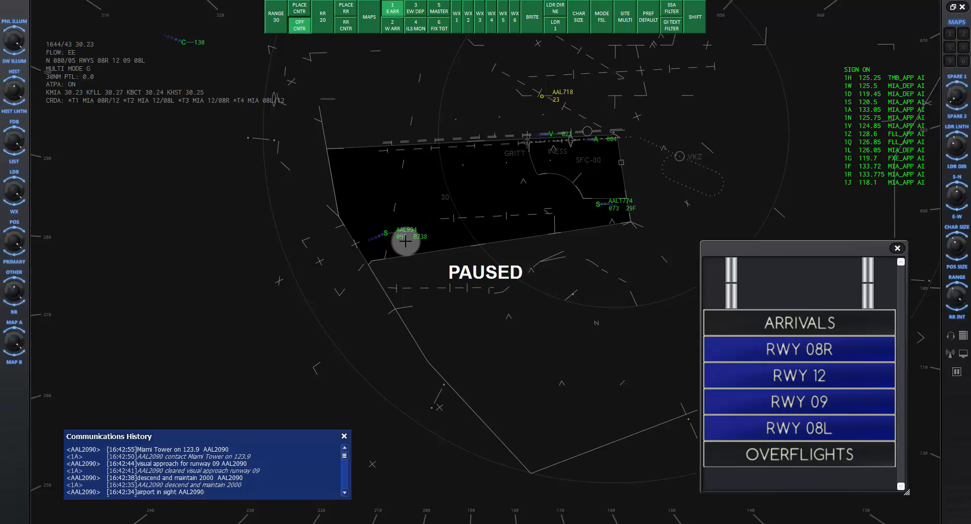
mouse_move(604, 229)
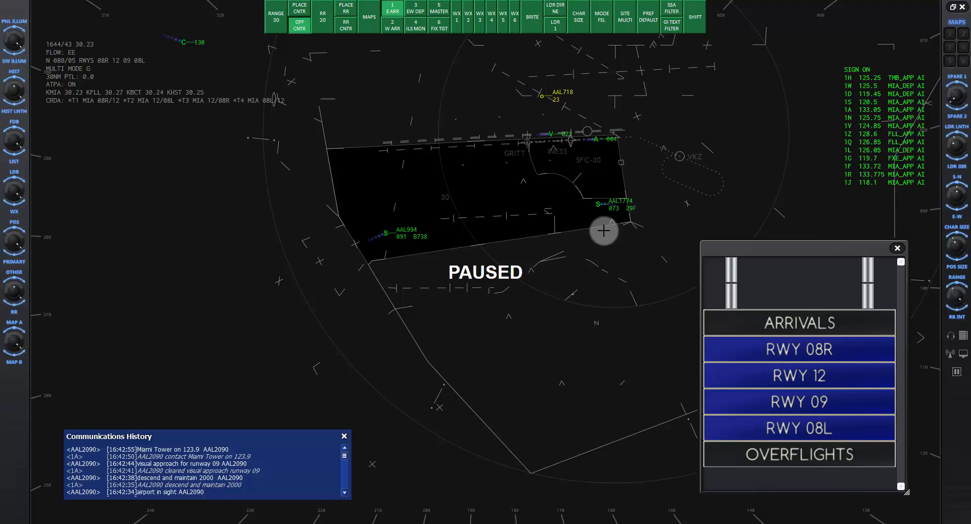
mouse_move(516, 251)
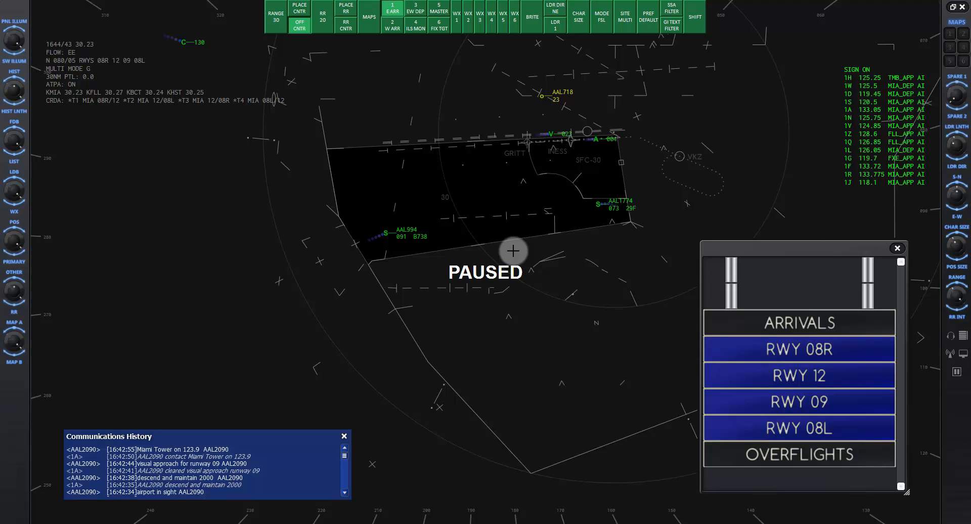
mouse_move(453, 246)
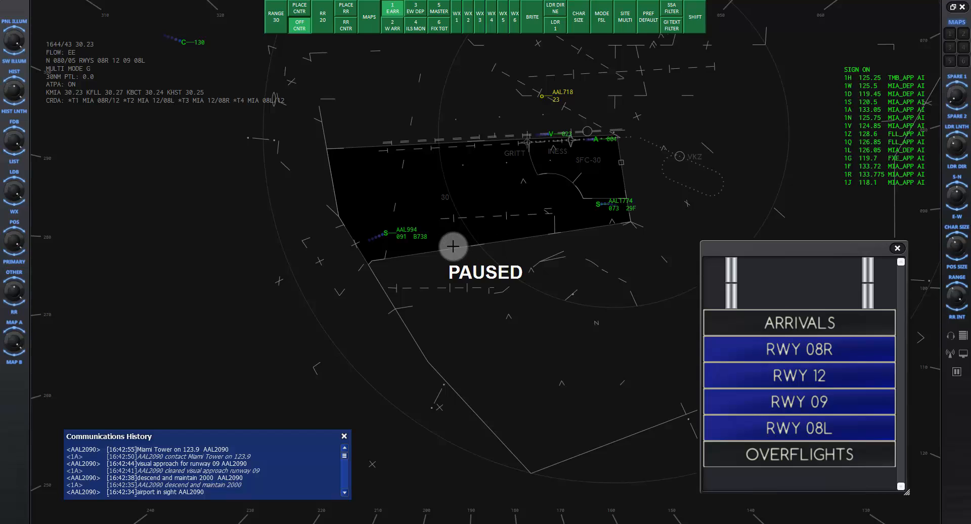
mouse_move(371, 225)
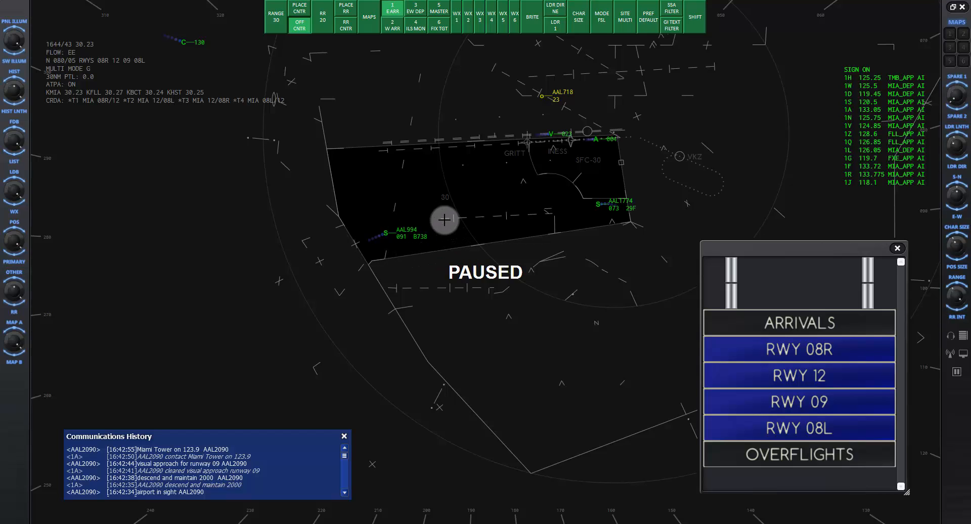
mouse_move(597, 243)
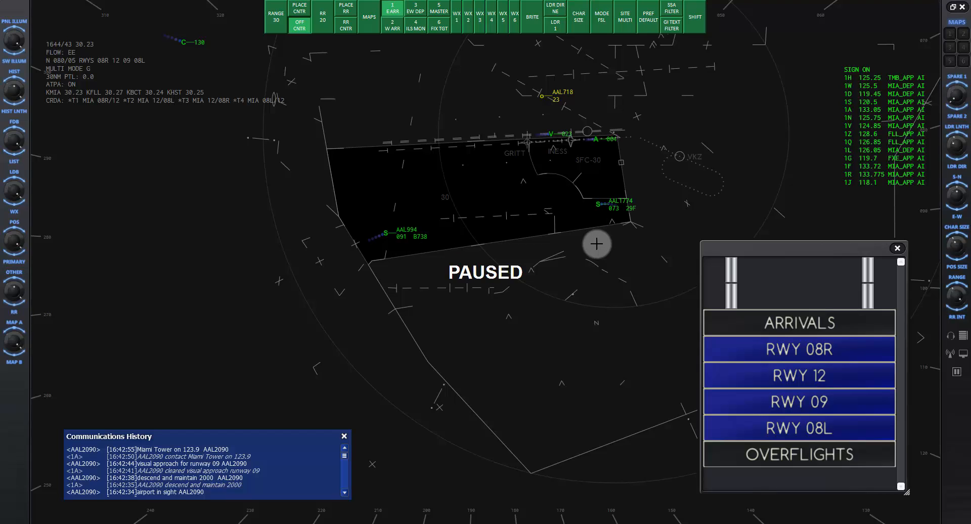
mouse_move(549, 241)
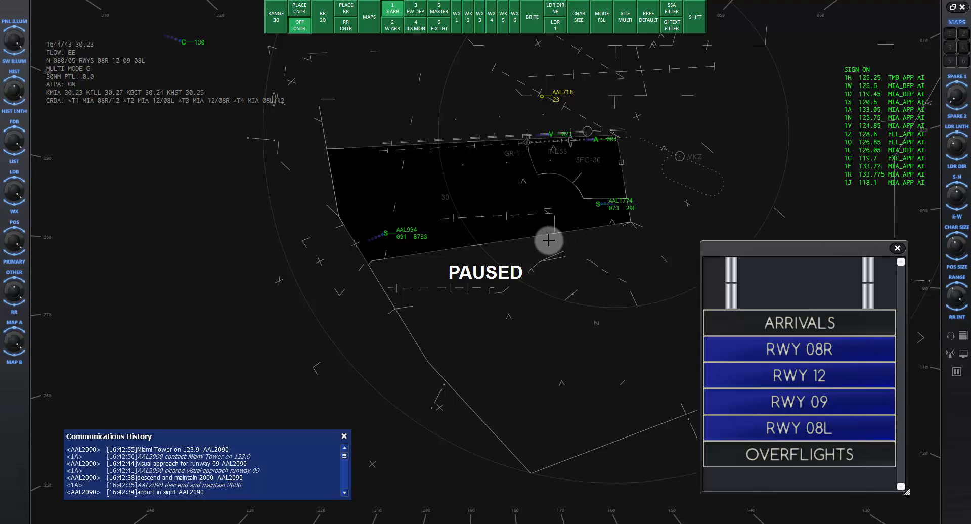
mouse_move(437, 174)
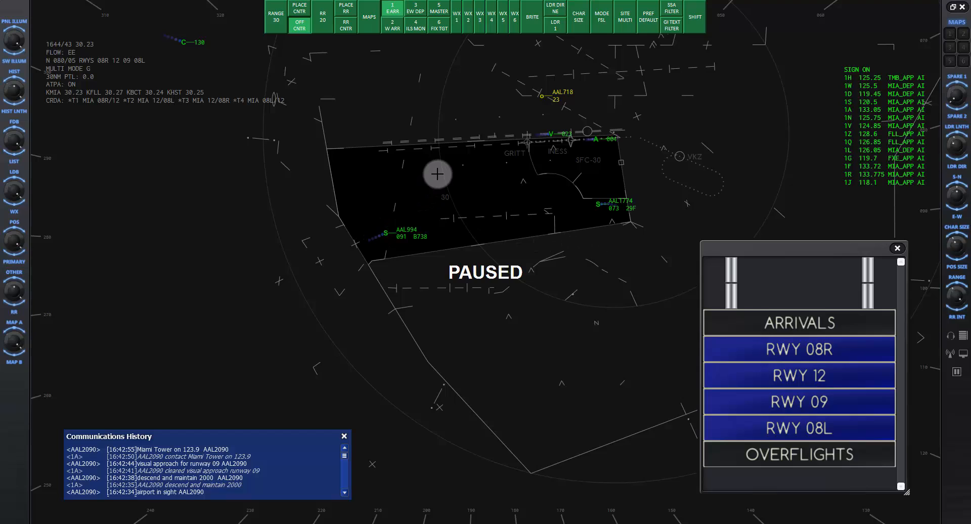
mouse_move(469, 222)
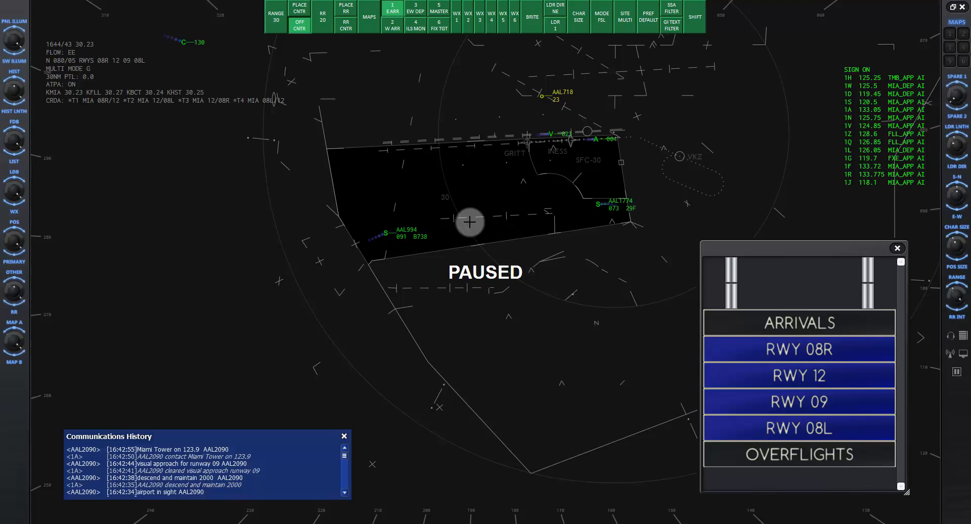
mouse_move(448, 204)
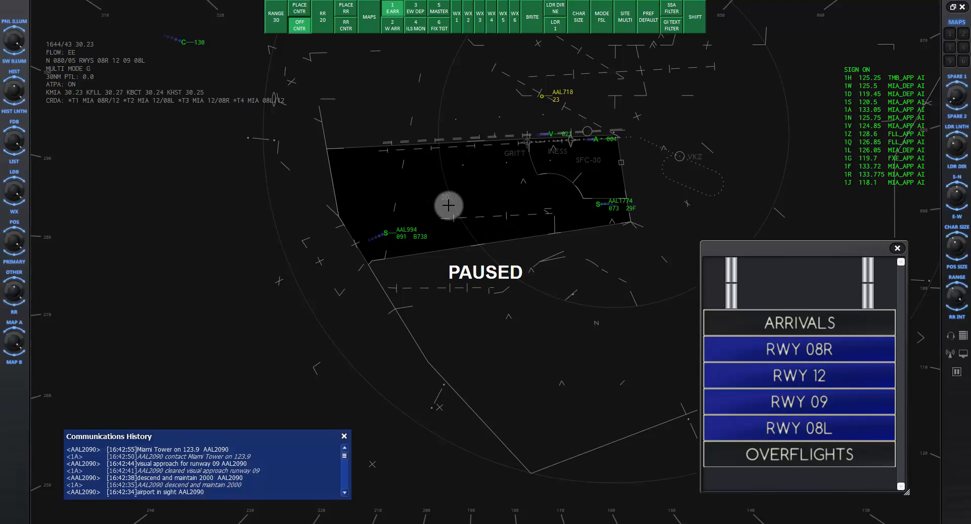
mouse_move(479, 219)
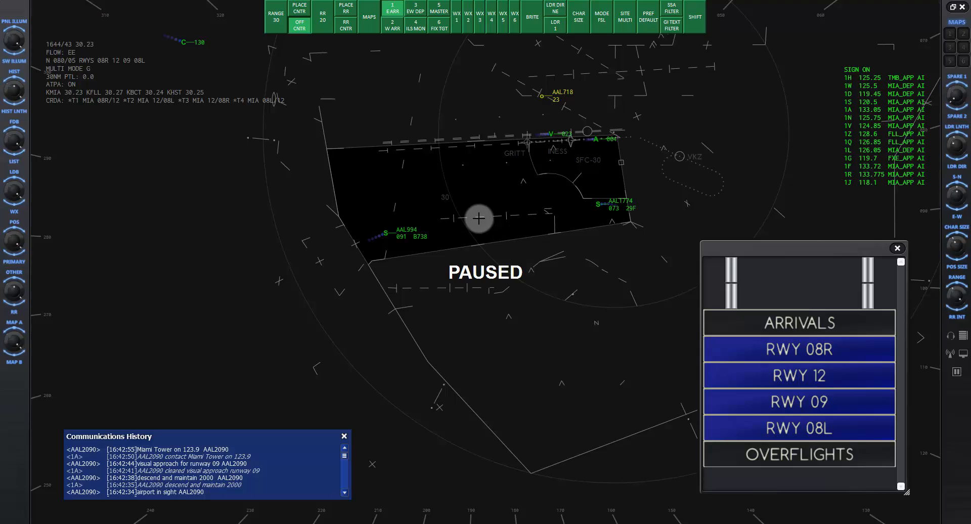
mouse_move(624, 221)
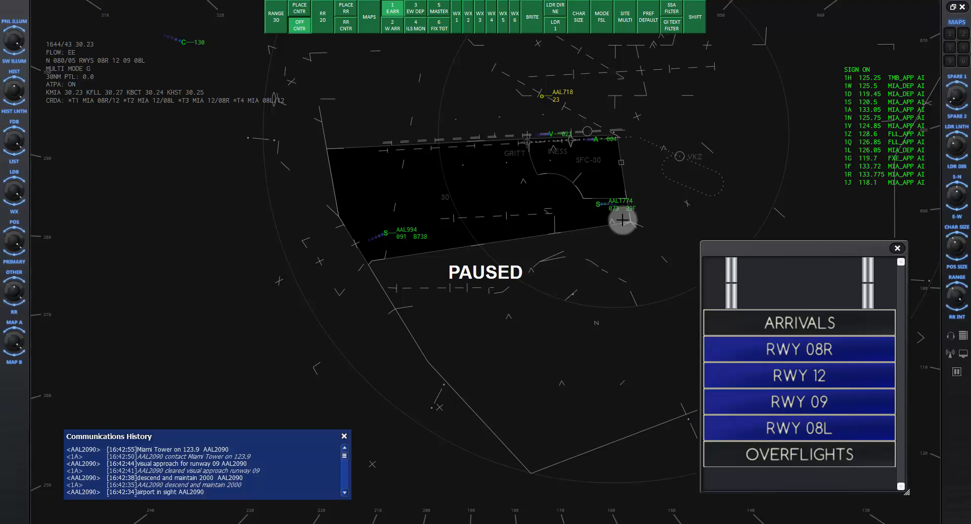
mouse_move(583, 225)
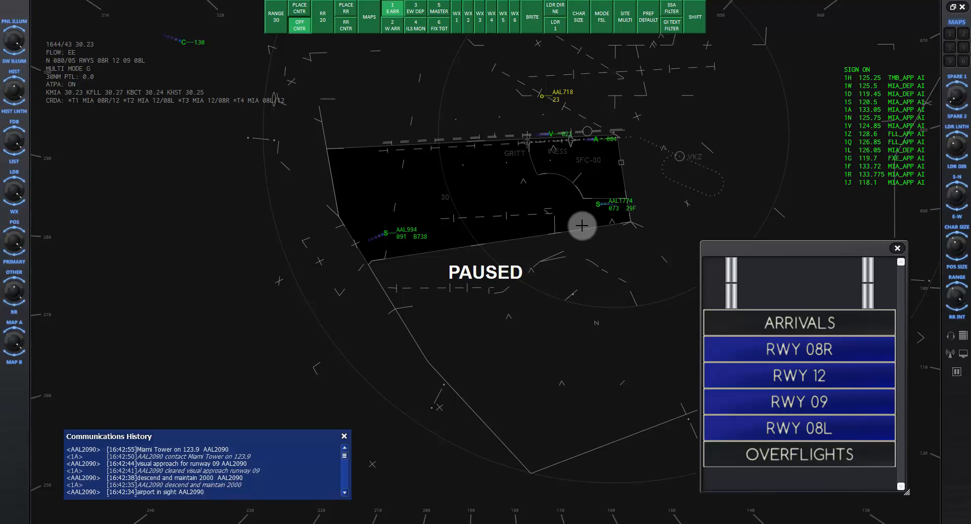
mouse_move(423, 249)
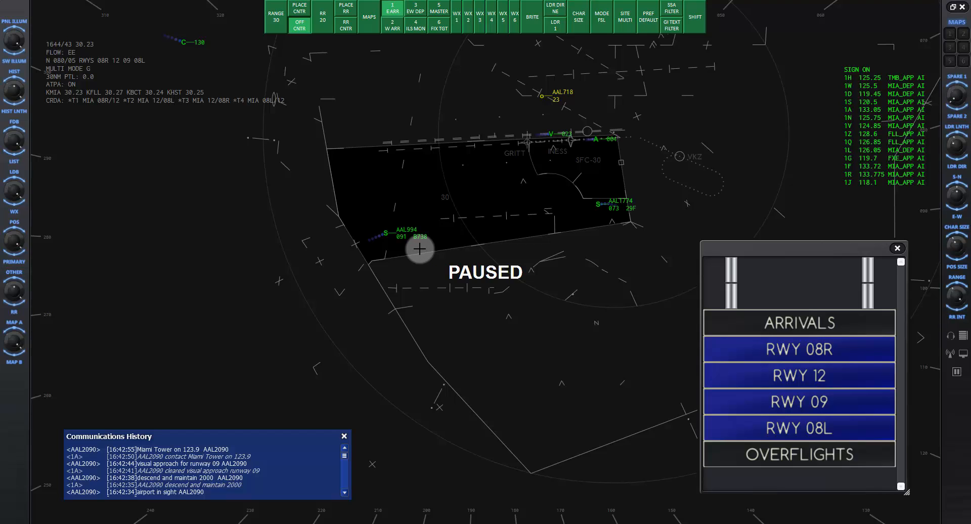
mouse_move(516, 143)
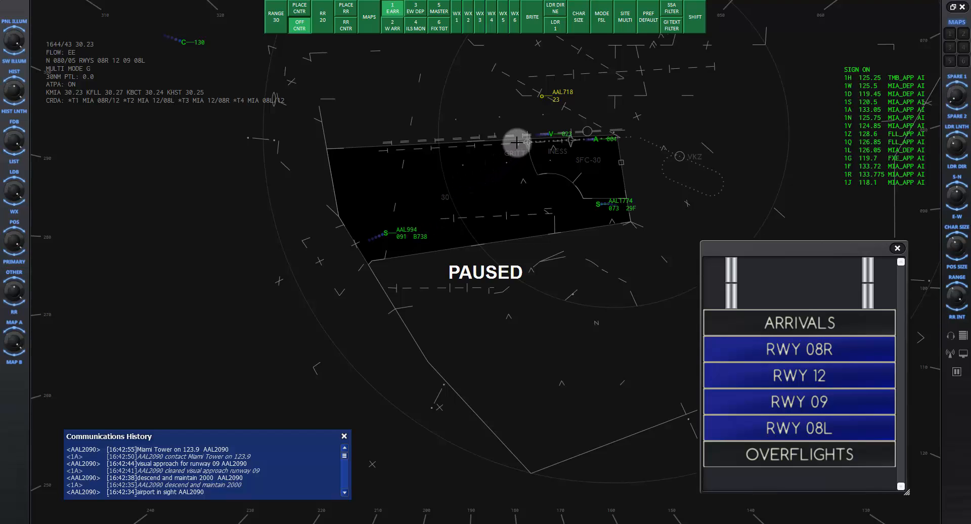
mouse_move(530, 198)
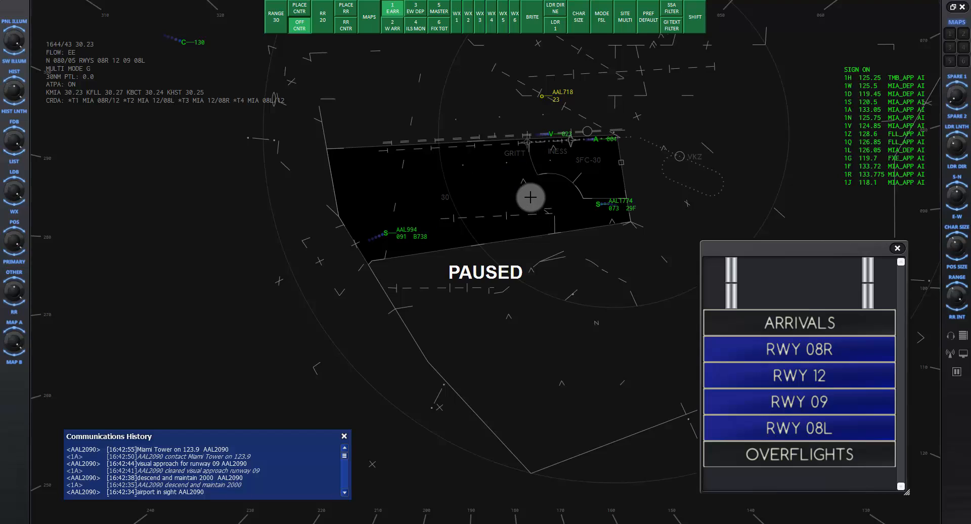
mouse_move(599, 207)
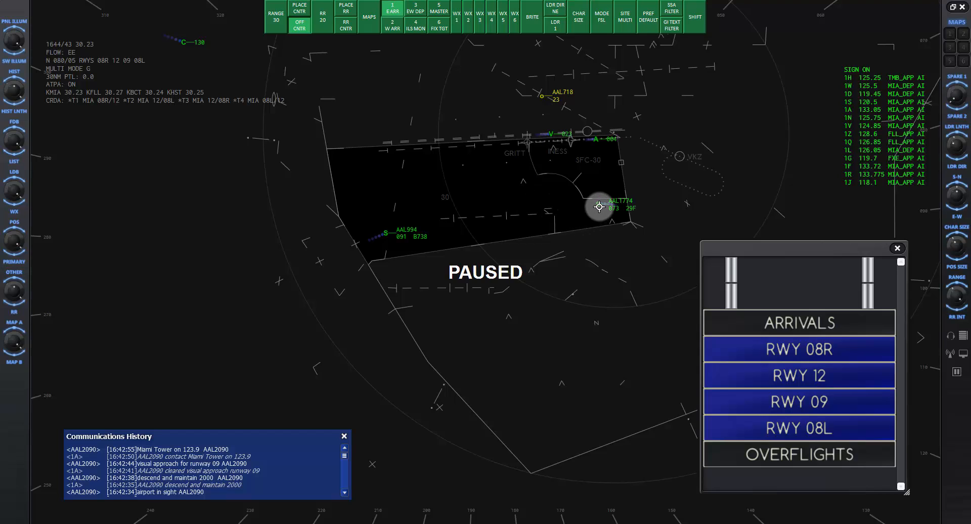
mouse_move(517, 208)
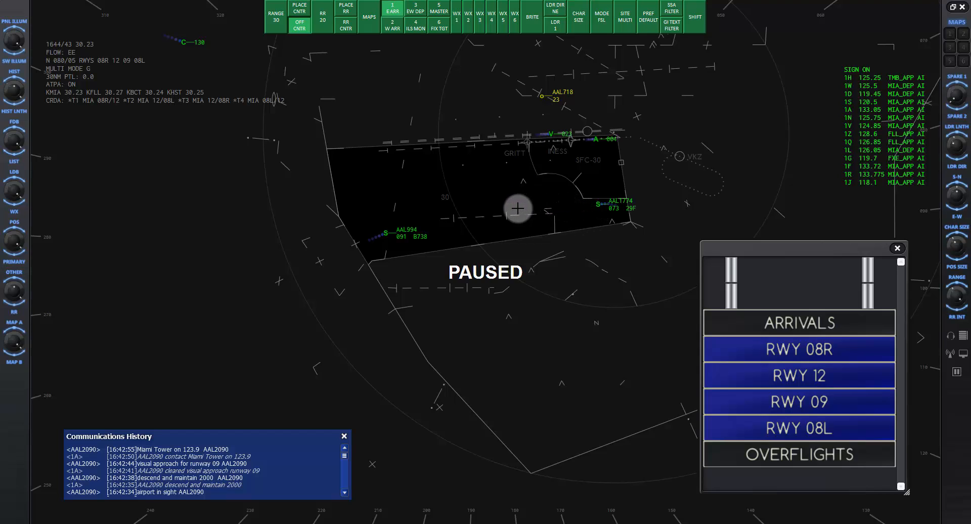
mouse_move(499, 154)
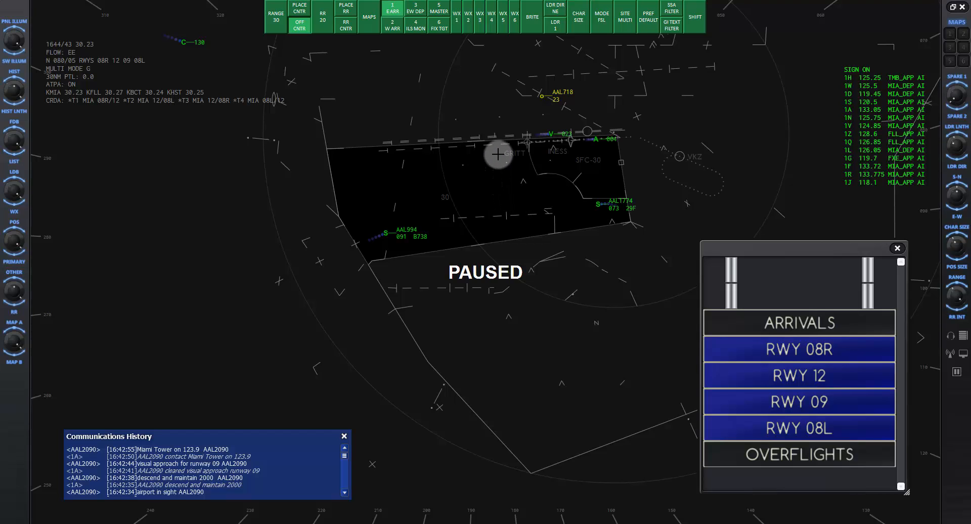
mouse_move(574, 206)
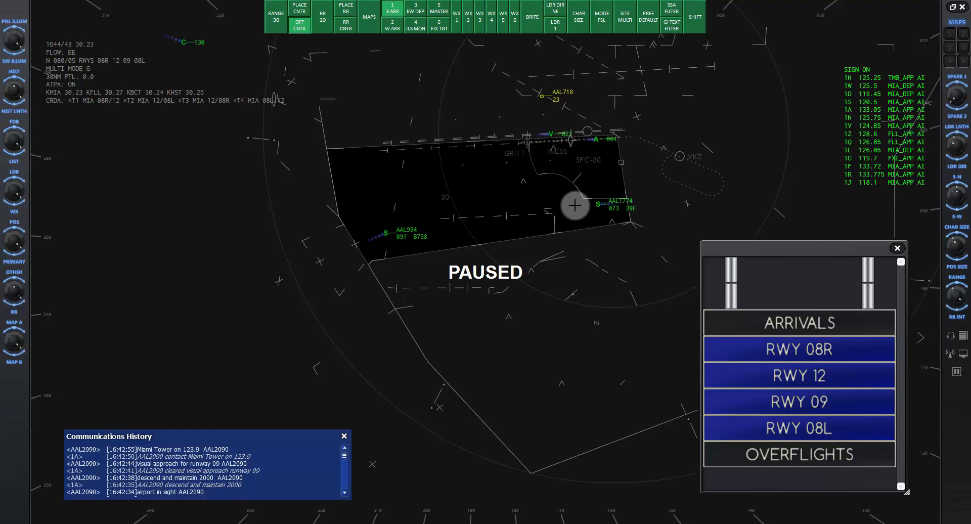
mouse_move(580, 257)
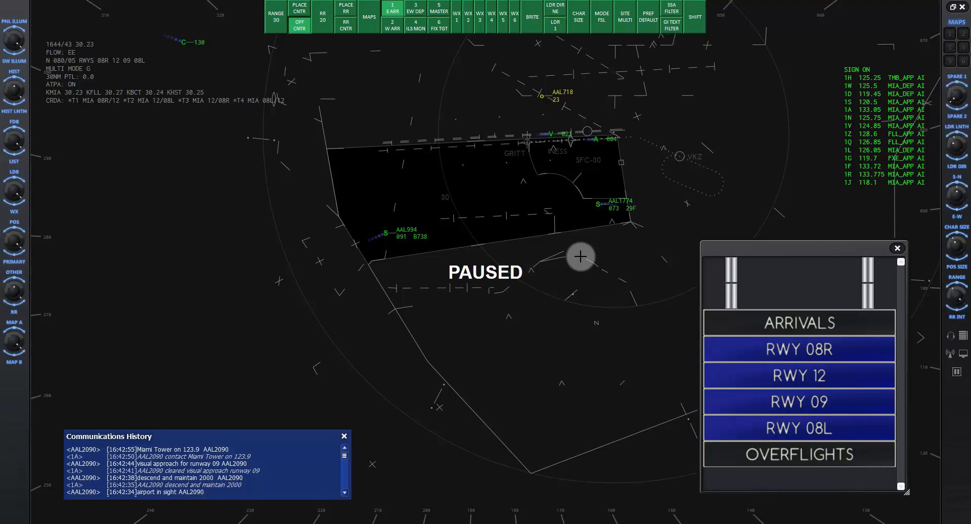
mouse_move(577, 268)
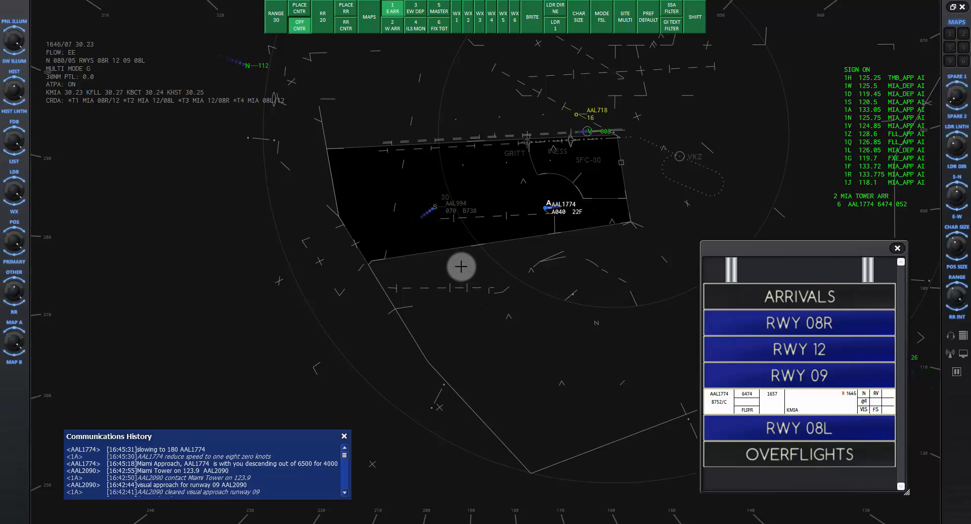
mouse_move(437, 211)
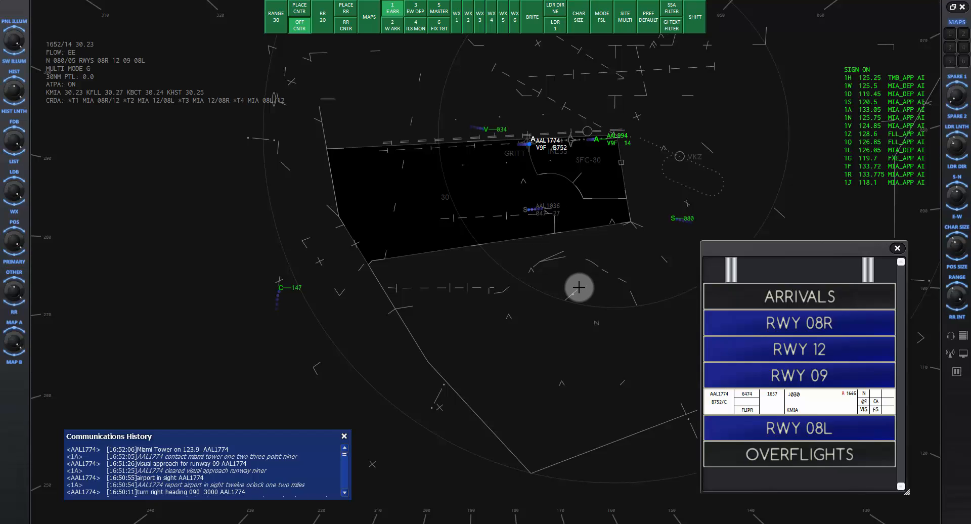
mouse_move(690, 361)
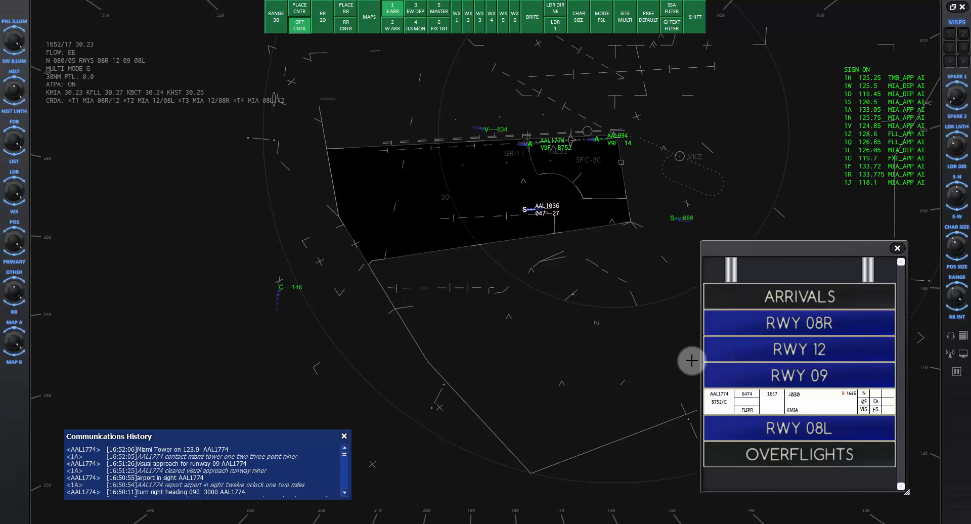